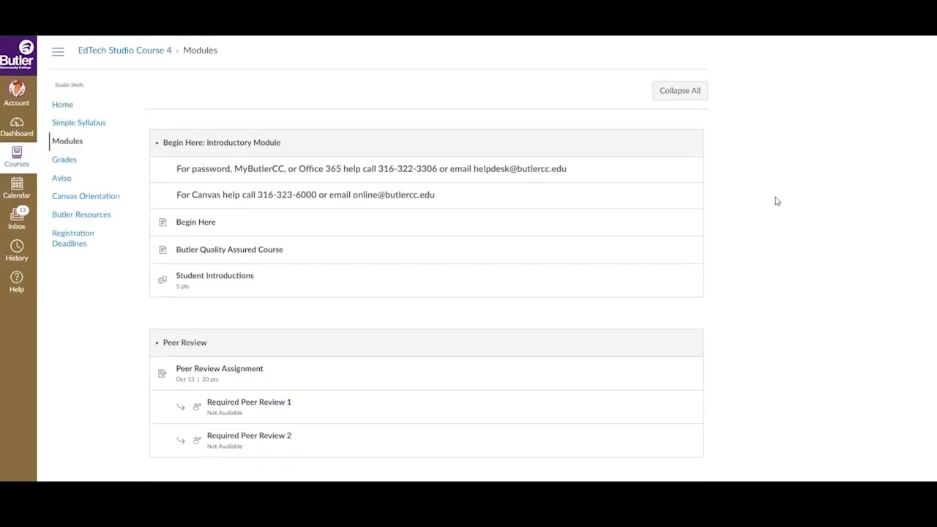
Step: Submit the uploaded essay file for the Peer Review Assignment from Modules
scroll(down, 3)
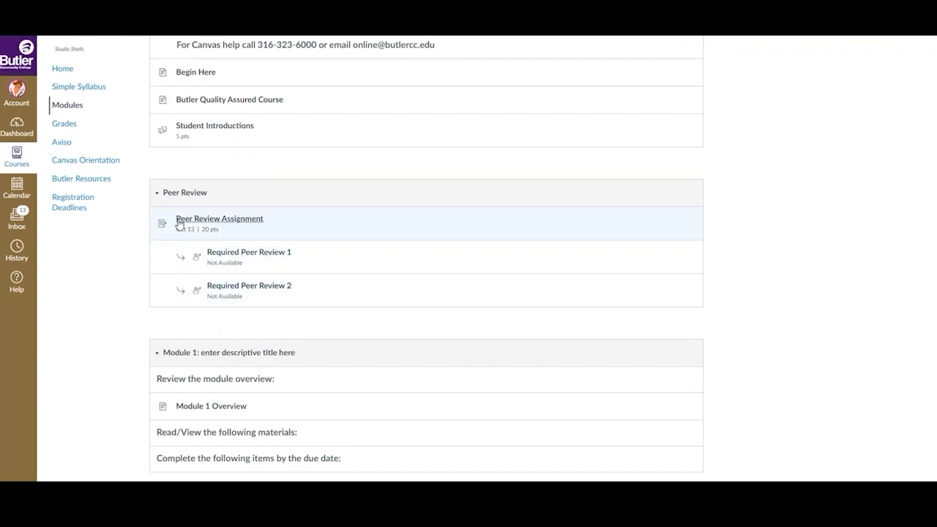
click(220, 218)
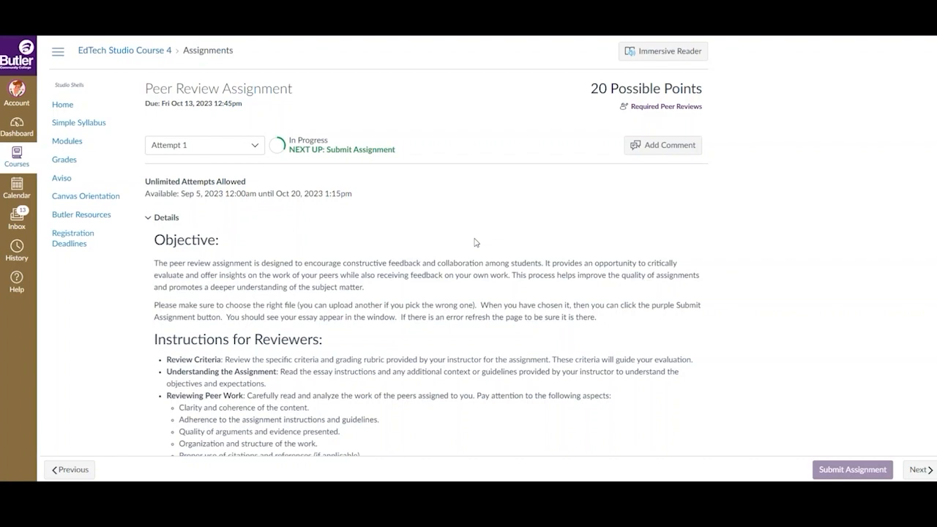
scroll(down, 3)
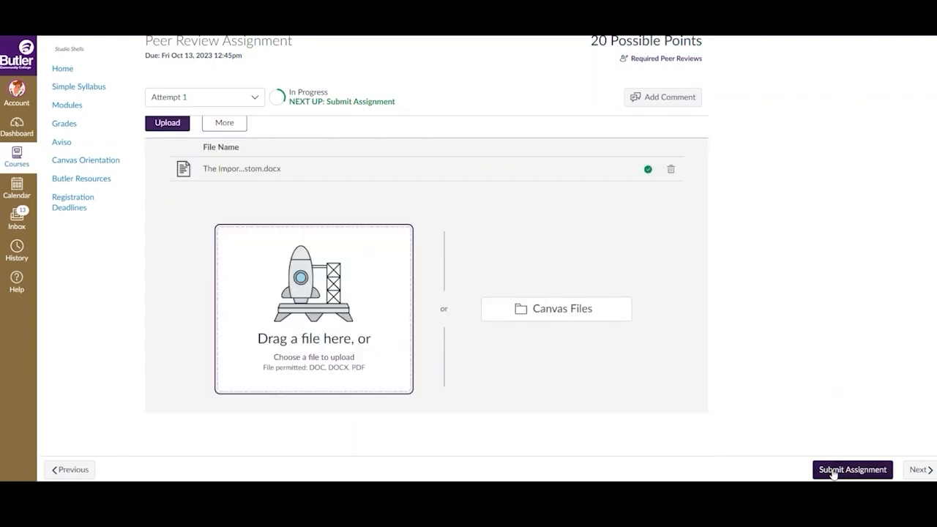
click(851, 469)
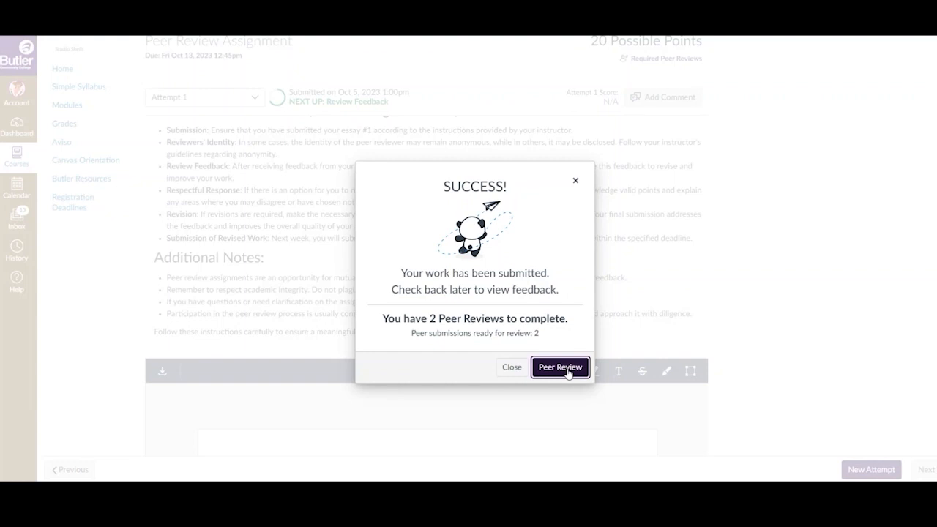
Step: List the required peer reviews and point at the classmate's submission under Ready to Review
click(559, 366)
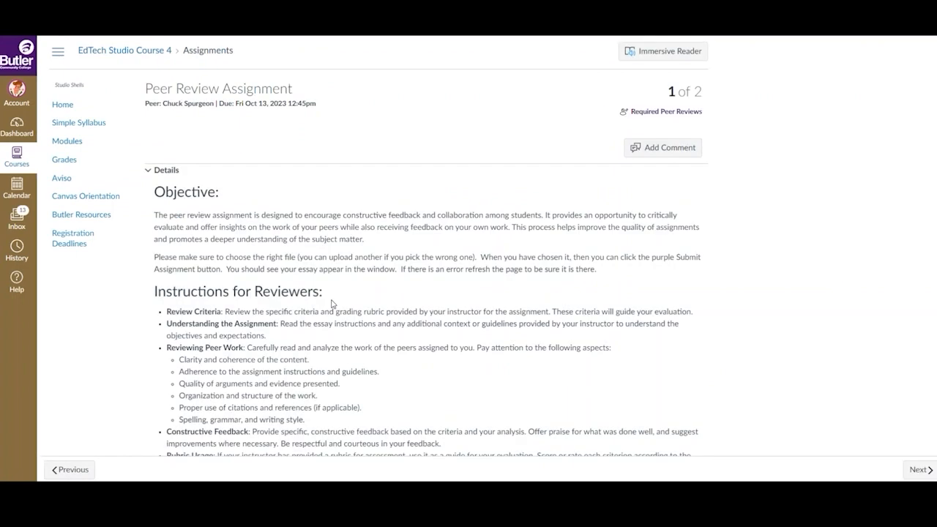
mouse_move(650, 111)
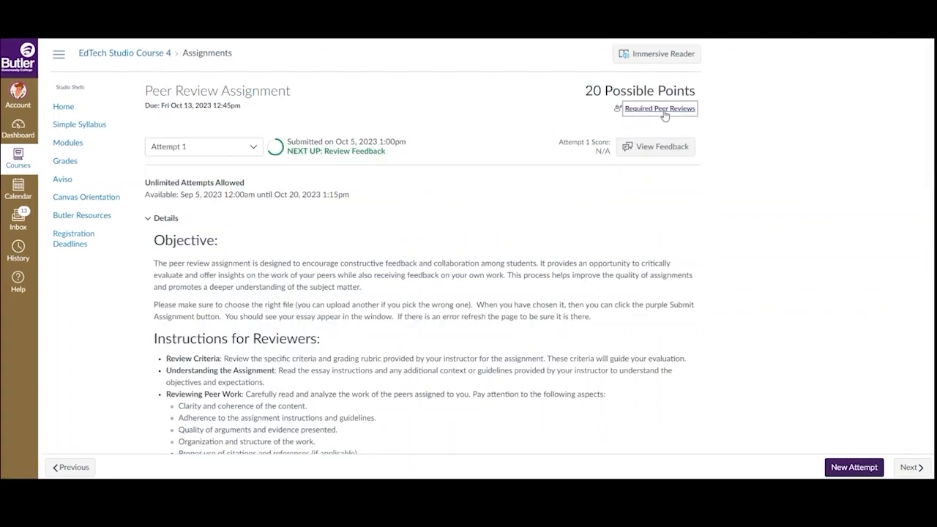
click(658, 108)
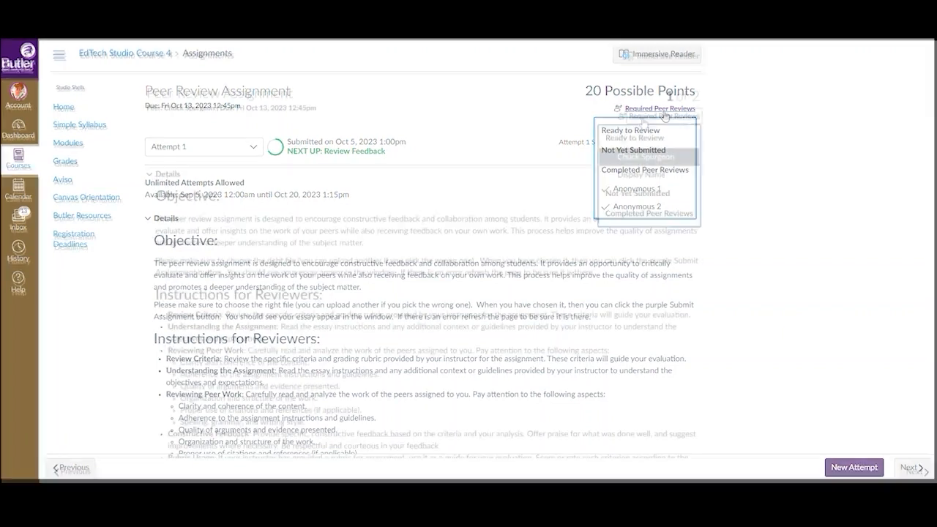
click(647, 156)
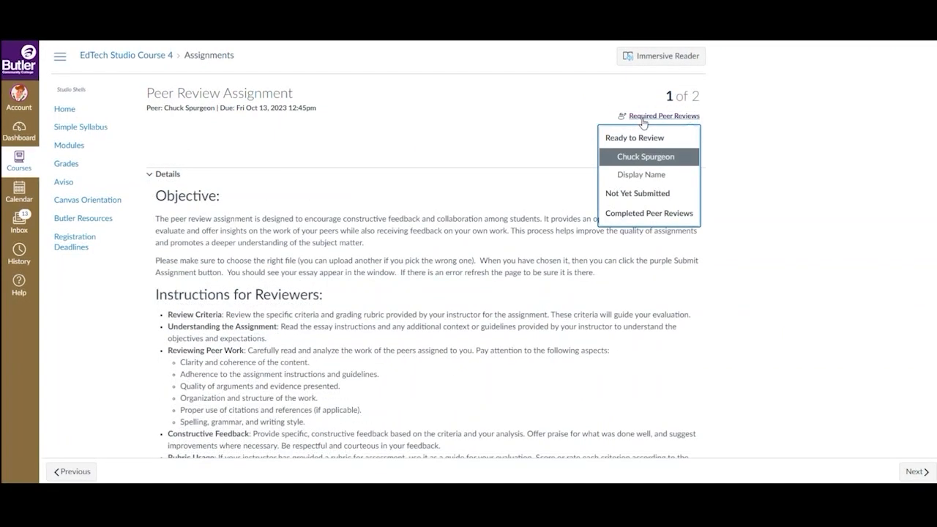
mouse_move(665, 146)
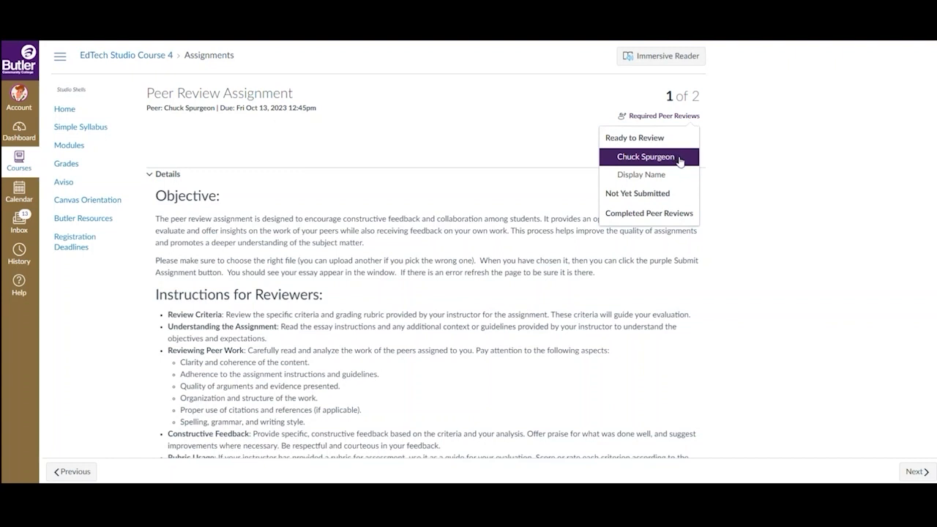
mouse_move(641, 174)
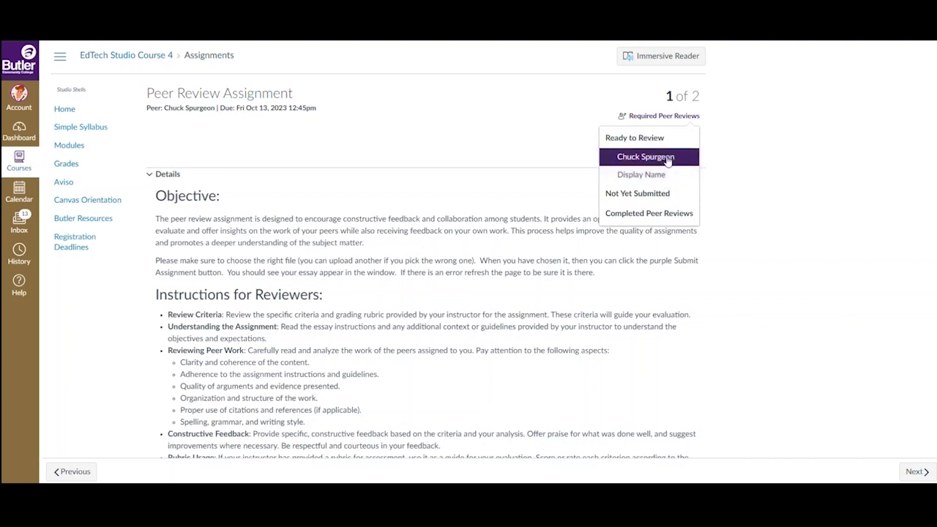
Step: Open the peer's essay 'The Importance of Environmental Conservation' in the DocViewer
click(645, 157)
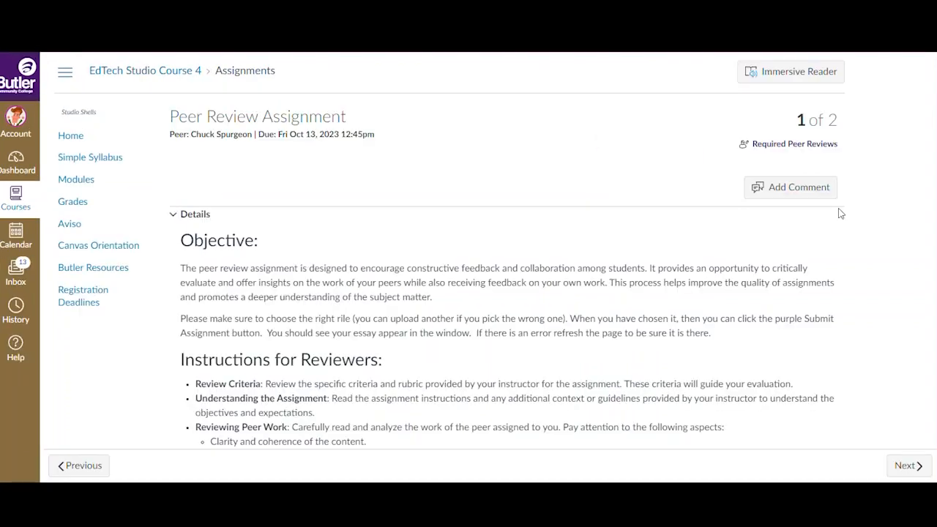
scroll(down, 3)
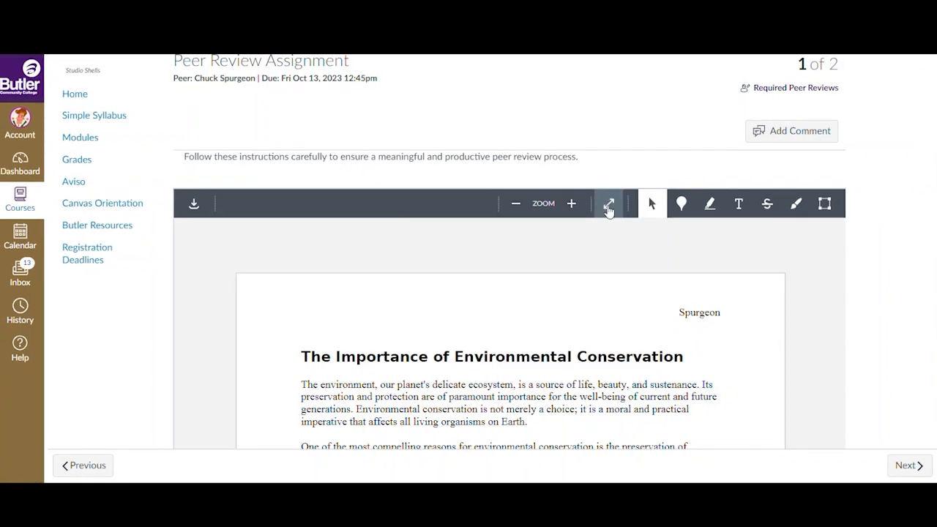
mouse_move(609, 208)
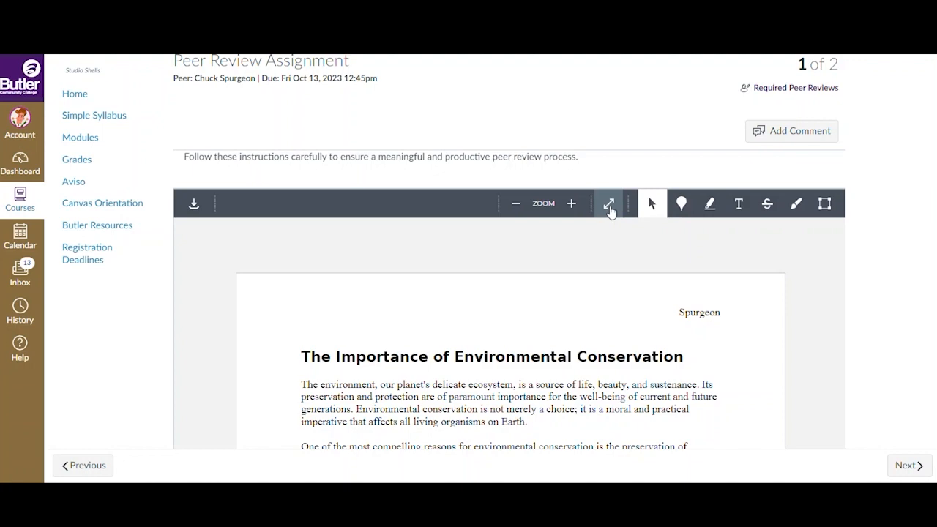
click(609, 203)
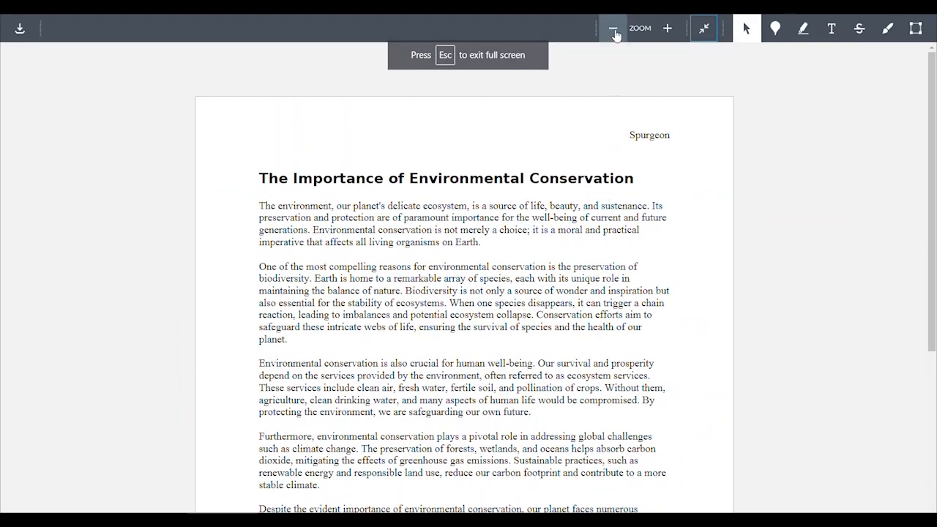
click(612, 30)
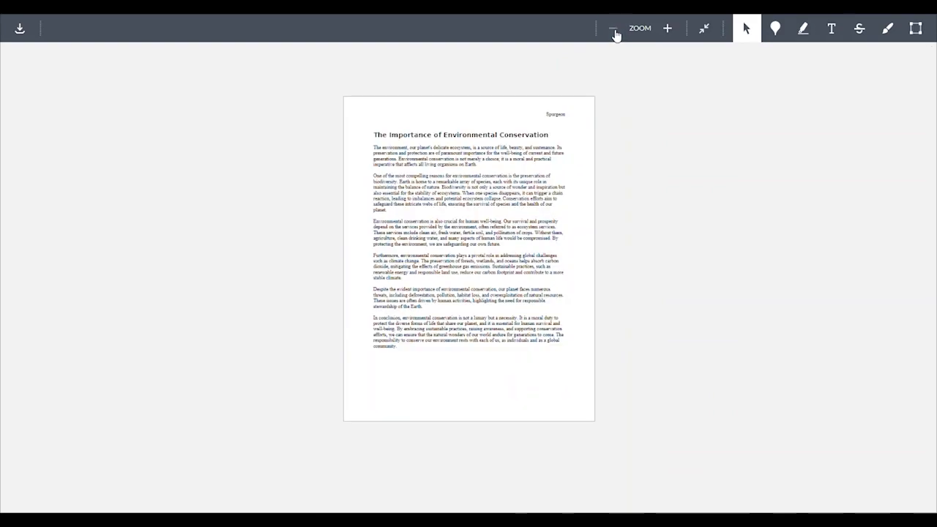
click(668, 28)
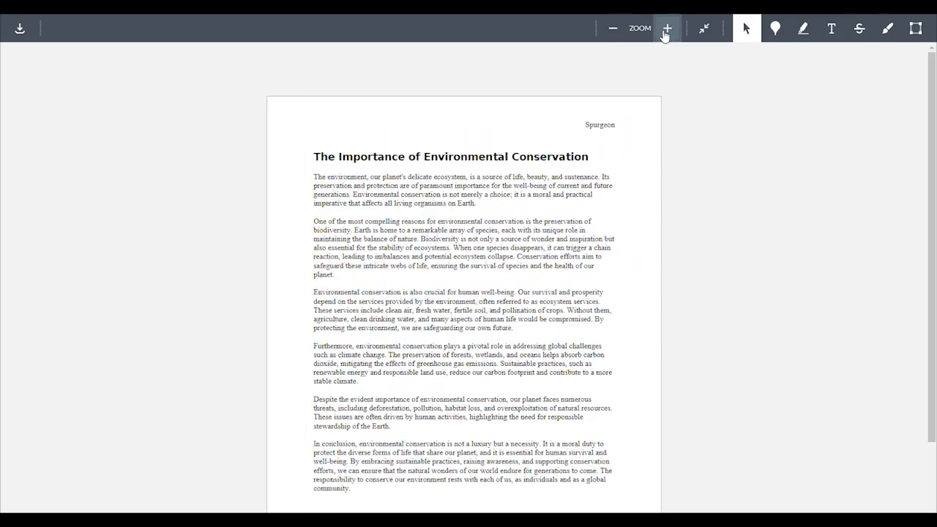
click(670, 28)
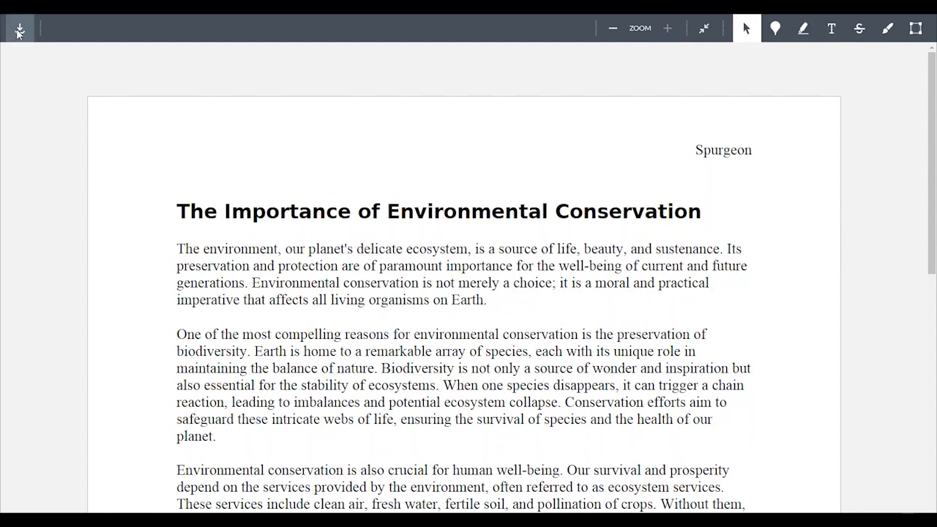
mouse_move(20, 30)
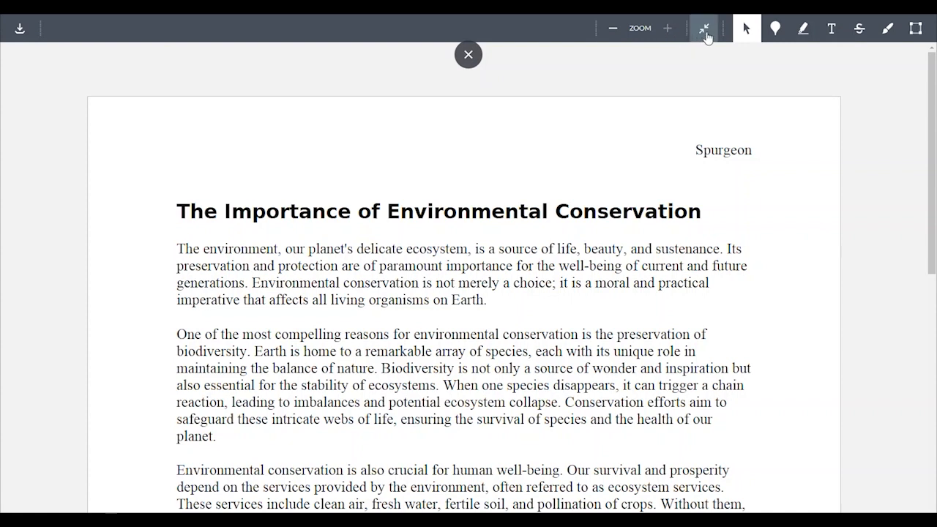
mouse_move(706, 28)
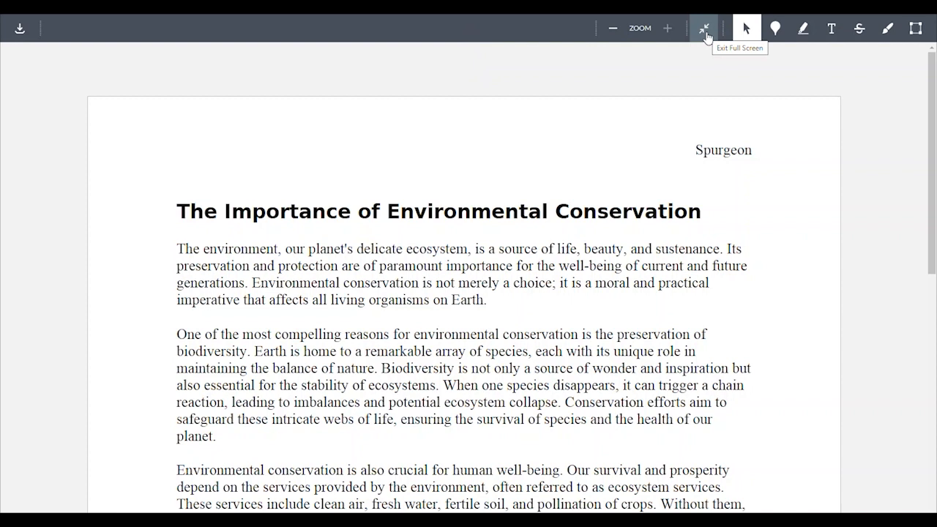
click(705, 28)
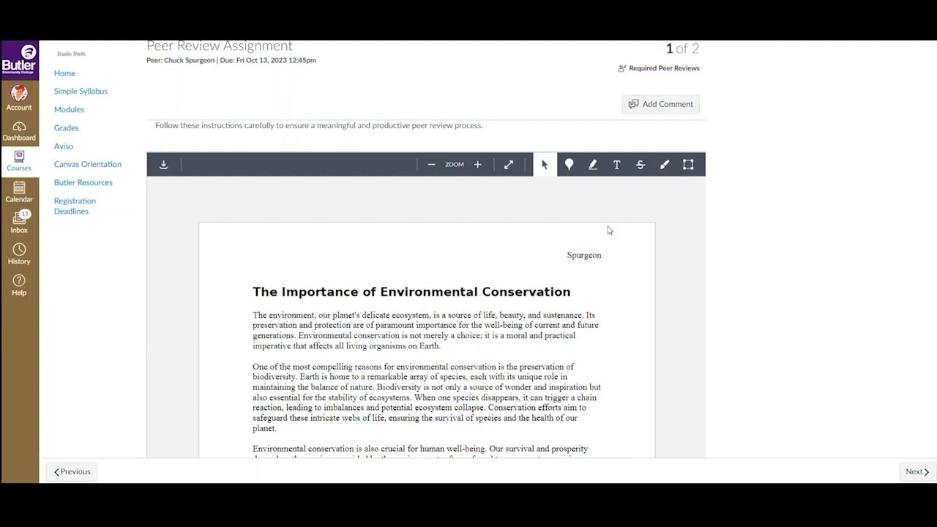
Step: Delete the point comment about missing page numbers and confirm its removal
click(568, 164)
text(You are missing page numbers.)
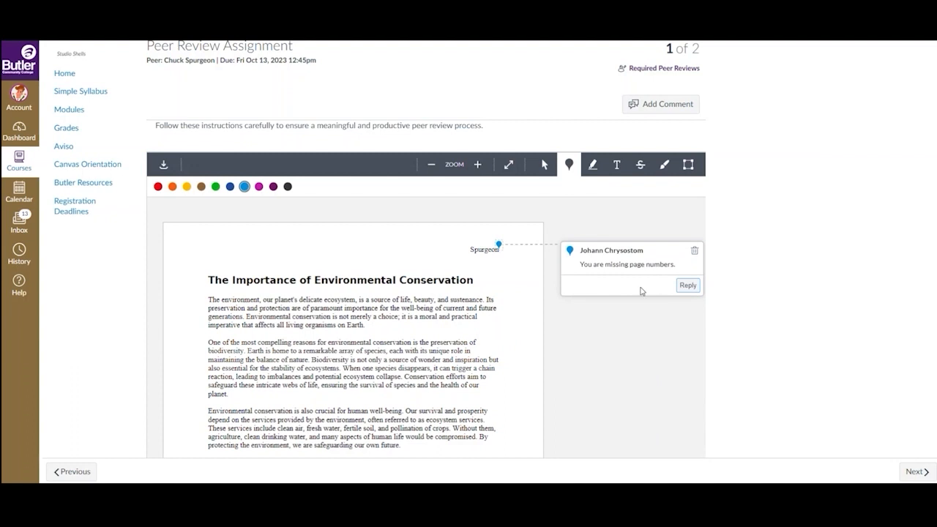
mouse_move(705, 249)
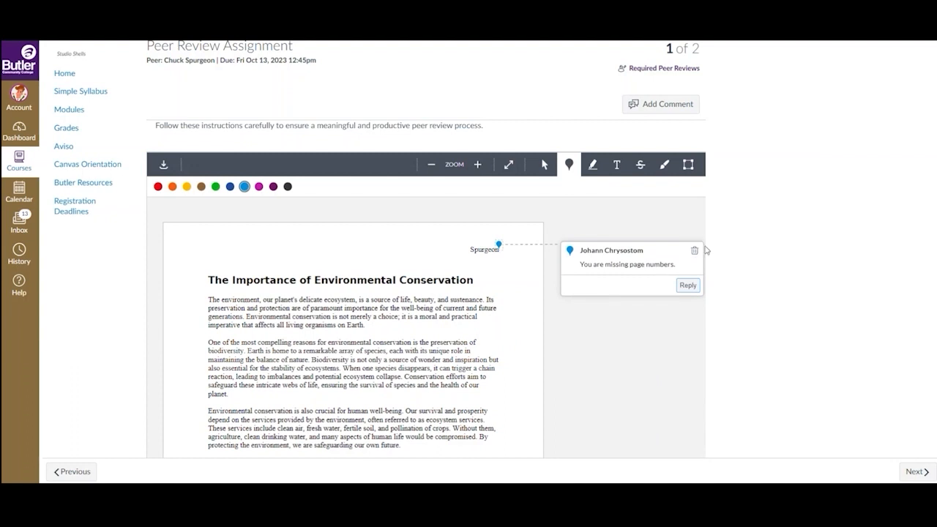
mouse_move(694, 255)
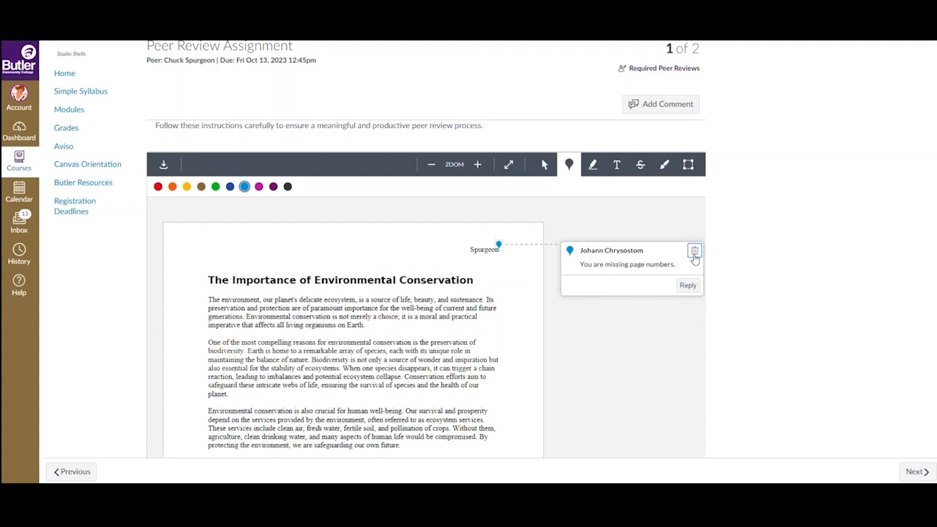
click(694, 251)
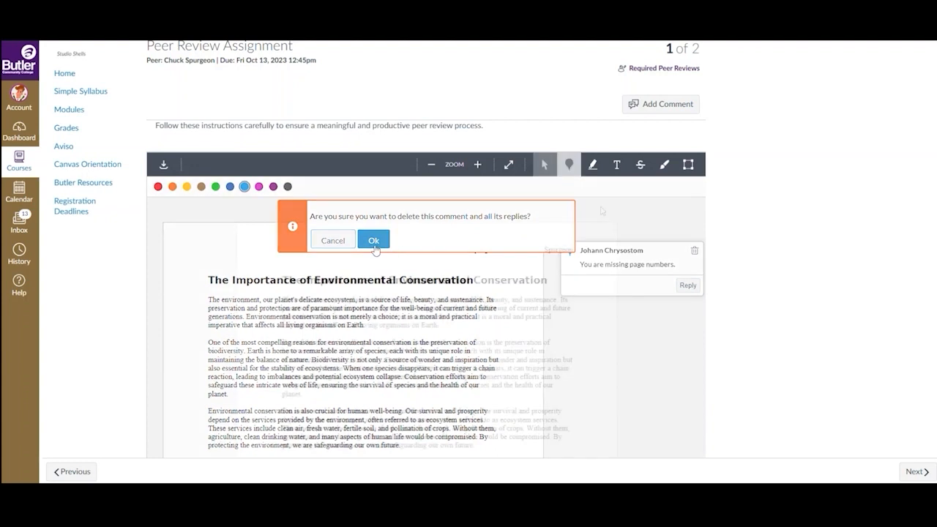
click(373, 240)
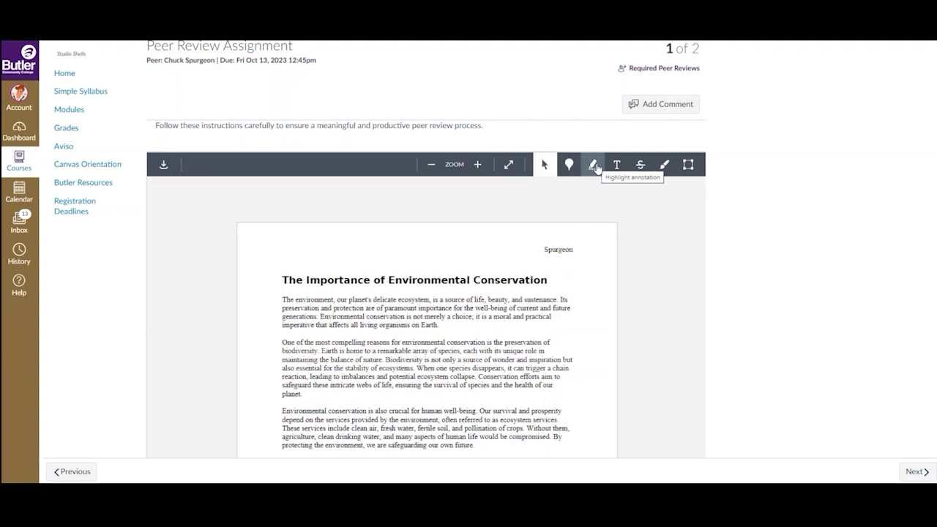
Step: Highlight the opening sentence, comment 'Great opening sentence!' and strike out later text
click(592, 164)
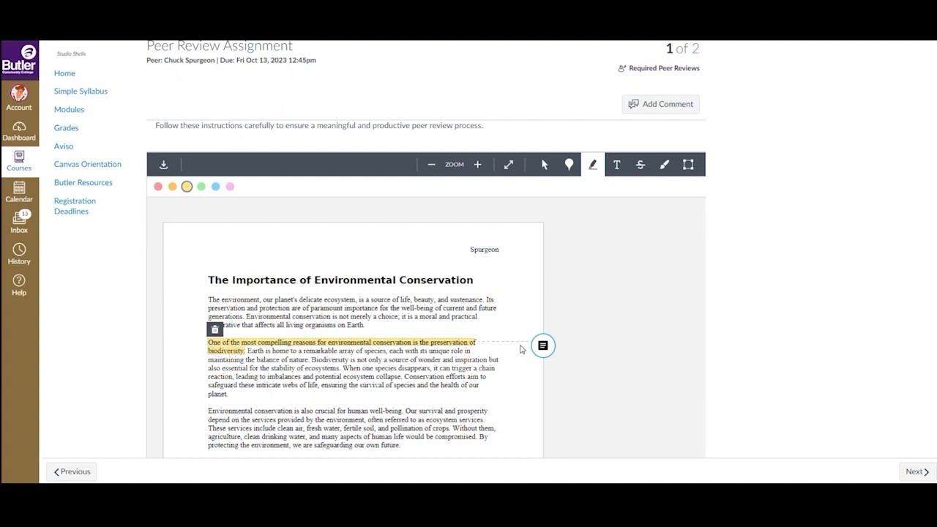
click(543, 346)
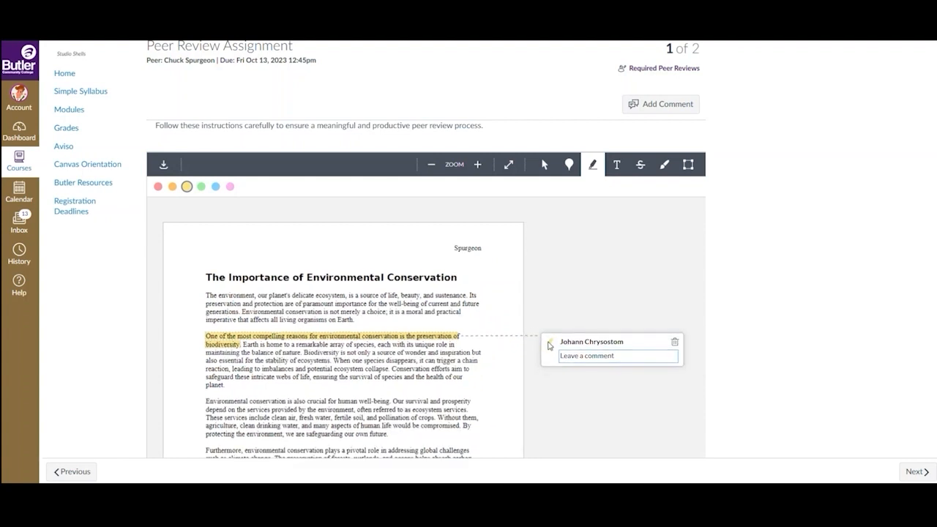
text(Great opening sentence!)
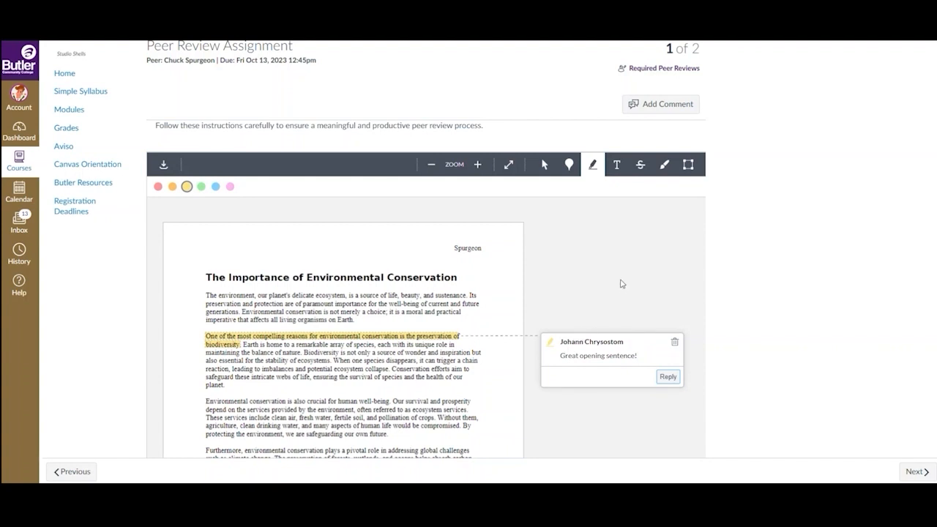
click(641, 164)
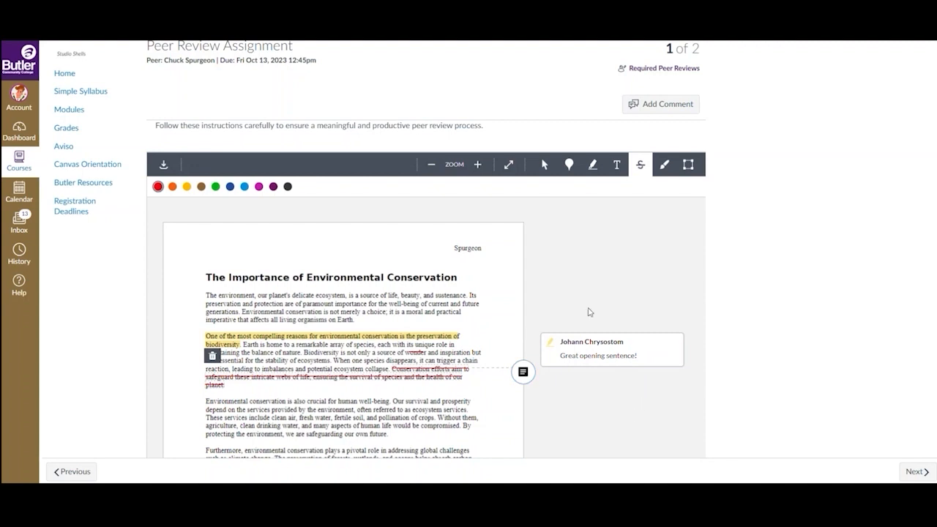
Step: Try a freehand drawing stroke on the essay and bring up the Peer Review Comments sidebar
click(543, 164)
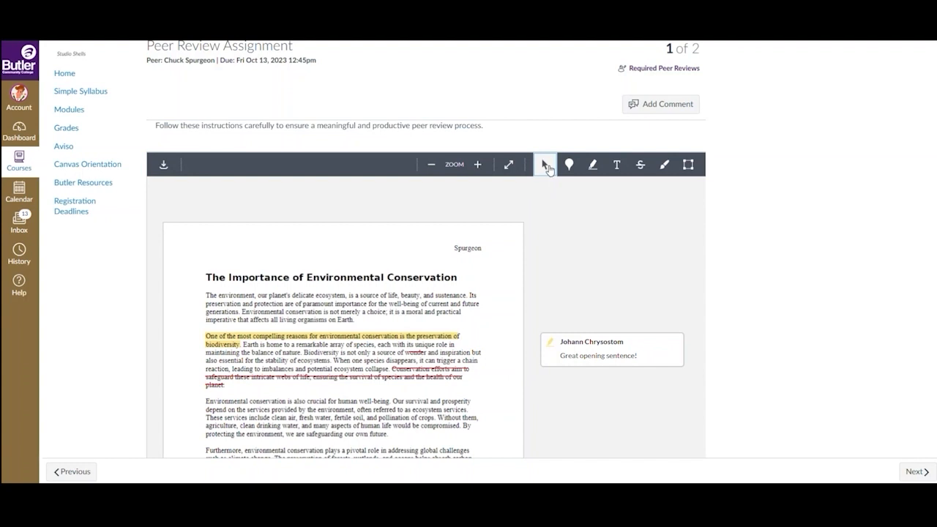
click(664, 164)
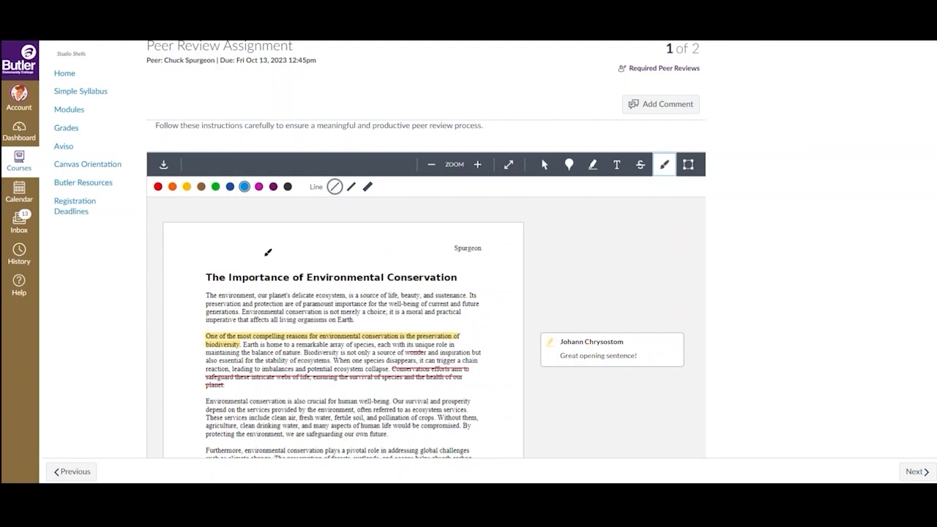
drag(219, 234, 217, 264)
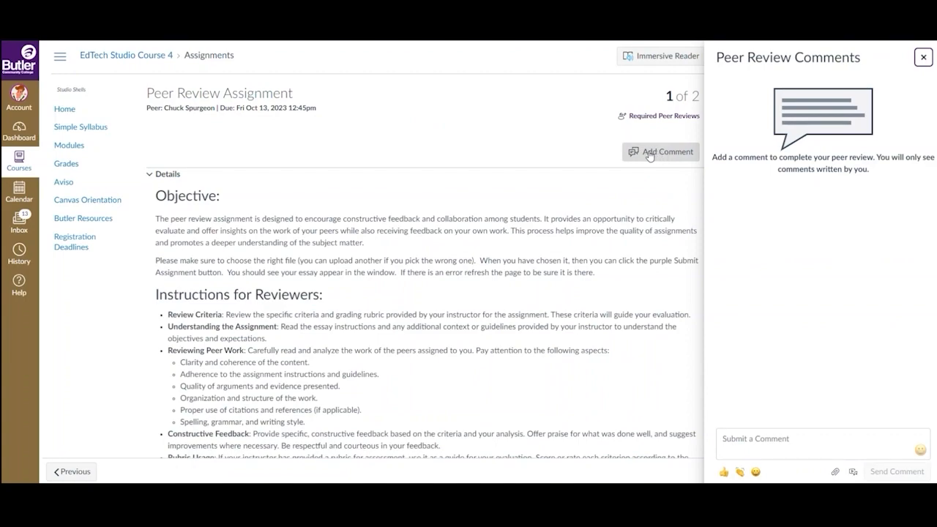
Step: Send the comment 'This is very well written, great job! I love the idea!' to complete the review
scroll(down, 3)
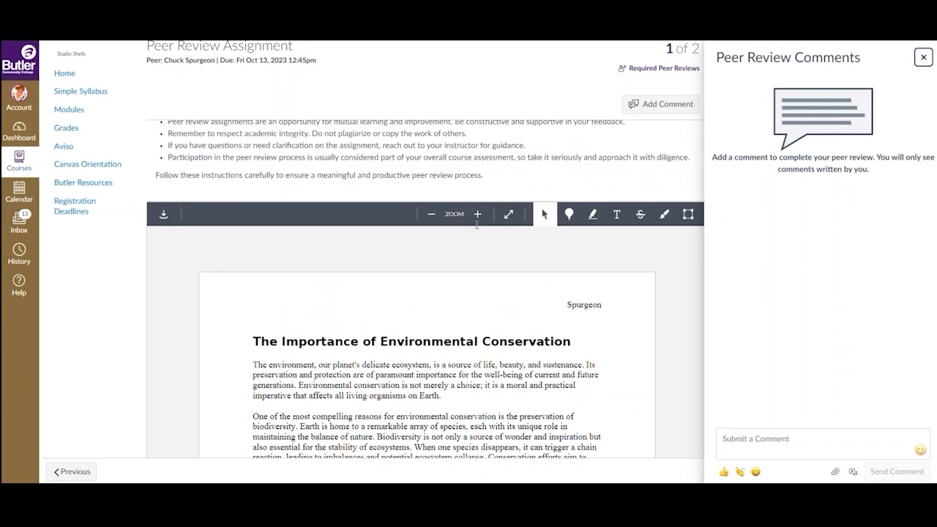
scroll(down, 3)
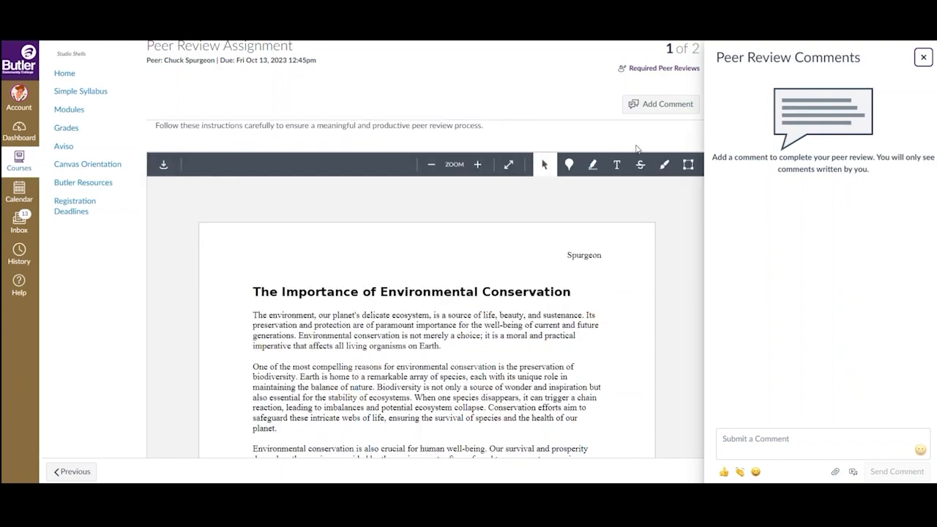
click(797, 442)
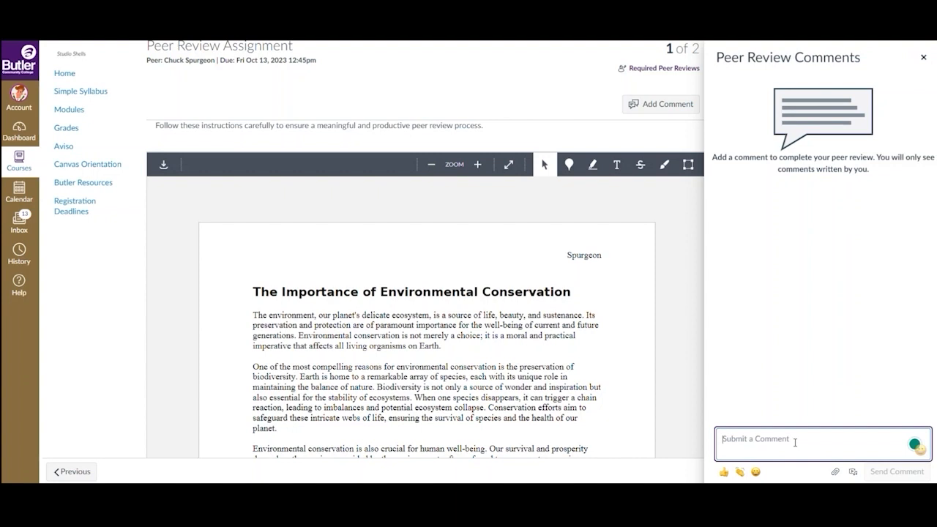
text(This is very well written, great job! I love the idea!)
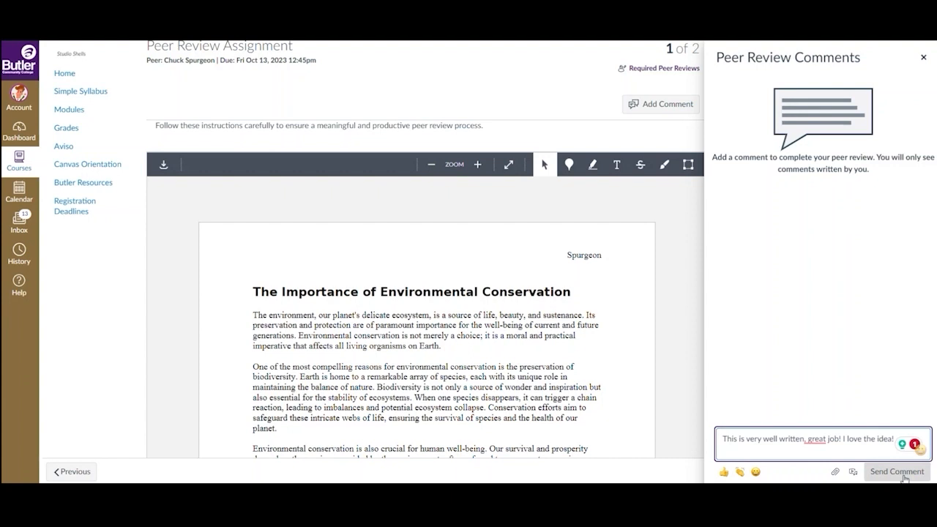
click(896, 471)
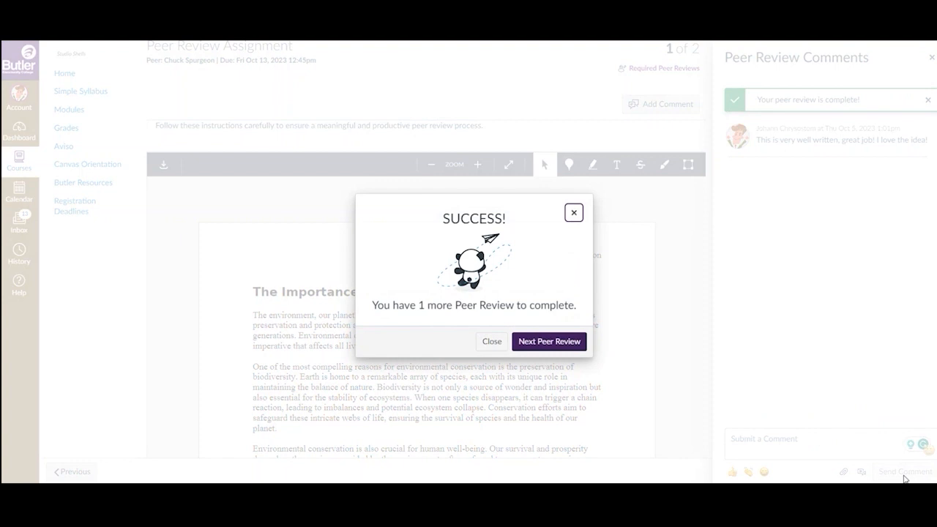
mouse_move(508, 332)
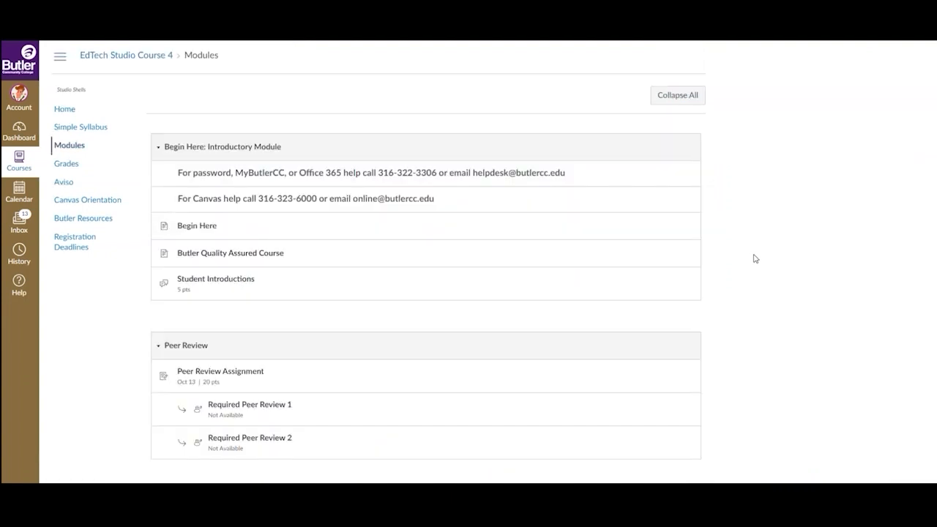
Step: Open Required Peer Review 2 from the course modules
scroll(down, 3)
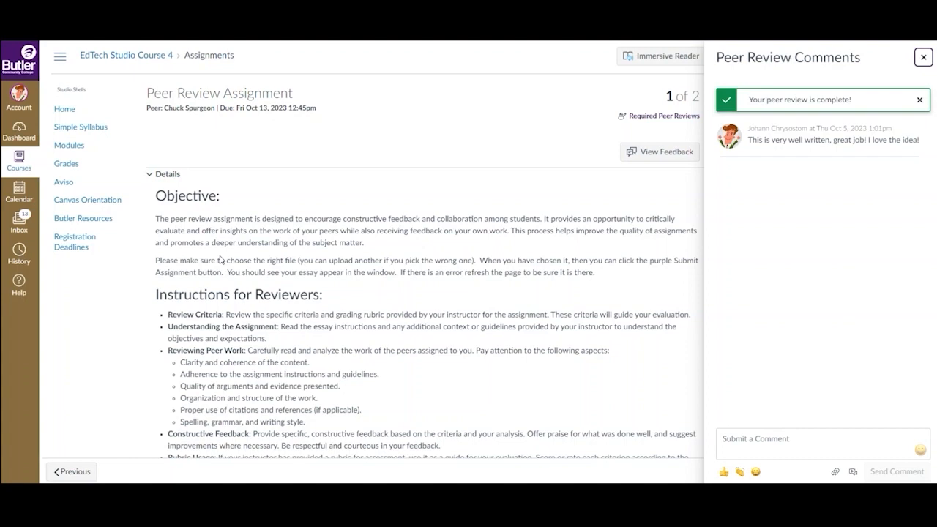
mouse_move(859, 139)
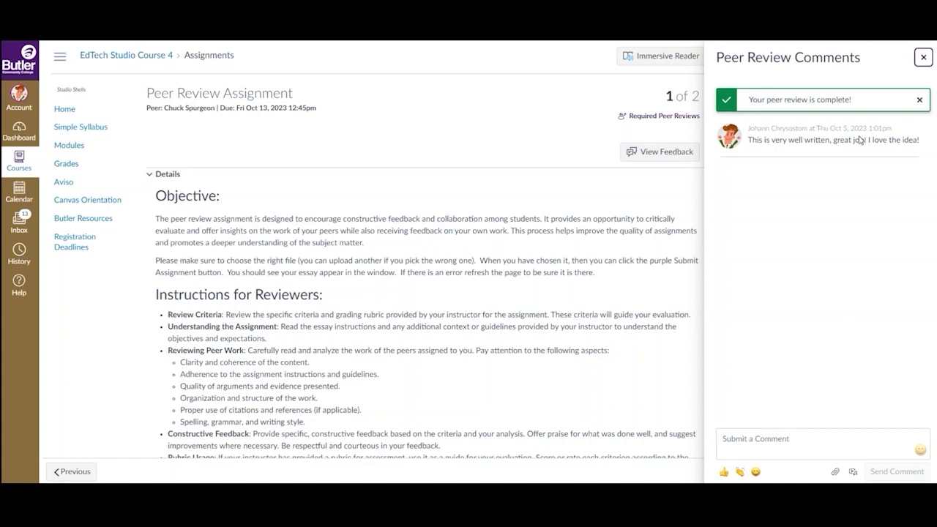
scroll(down, 3)
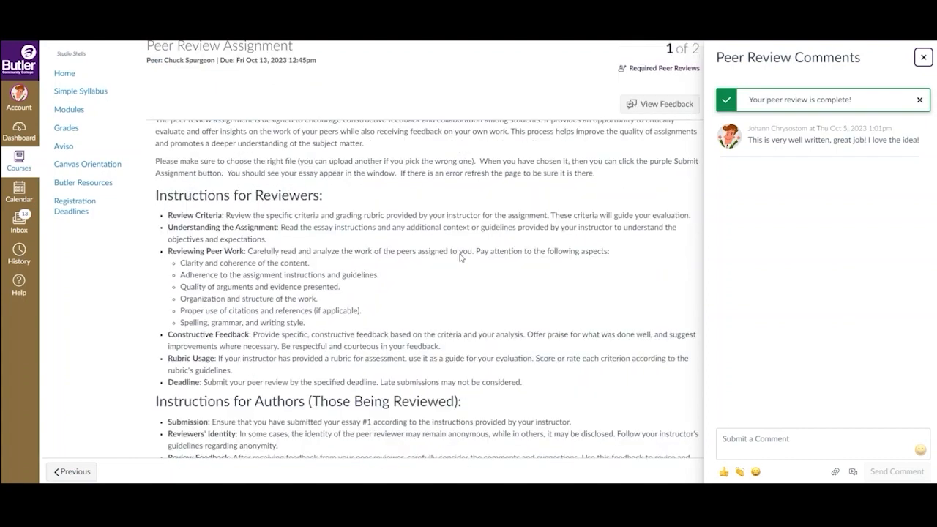
scroll(down, 3)
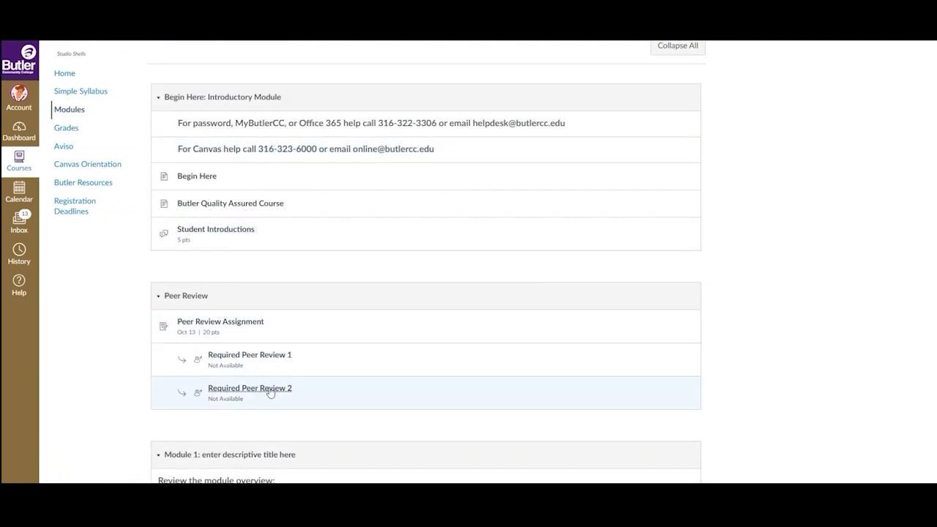
click(248, 387)
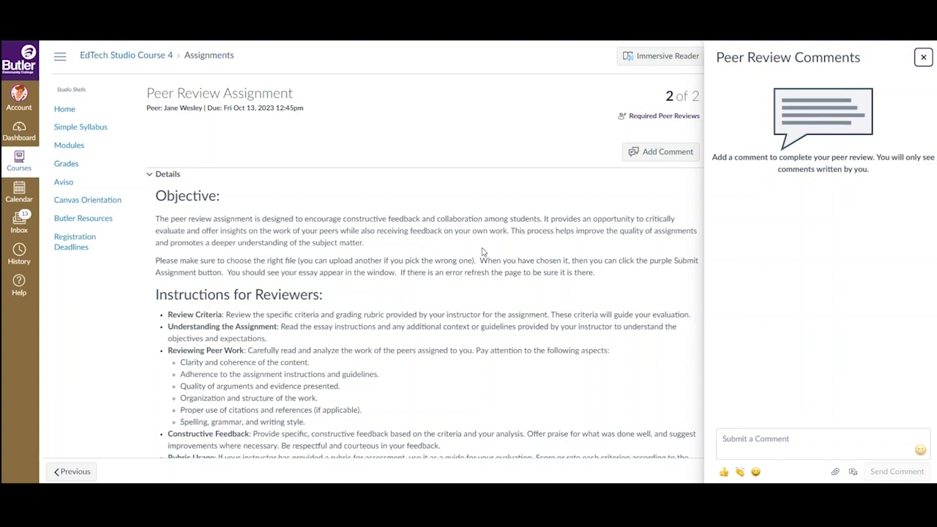
Step: Check the required peer reviews list, then go to the Dashboard with pending reviews under To Do
click(919, 57)
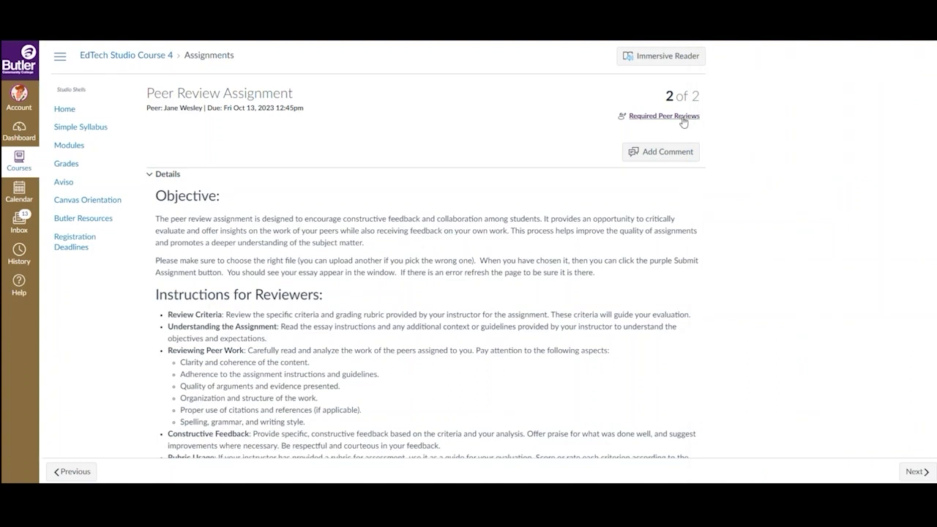
click(665, 116)
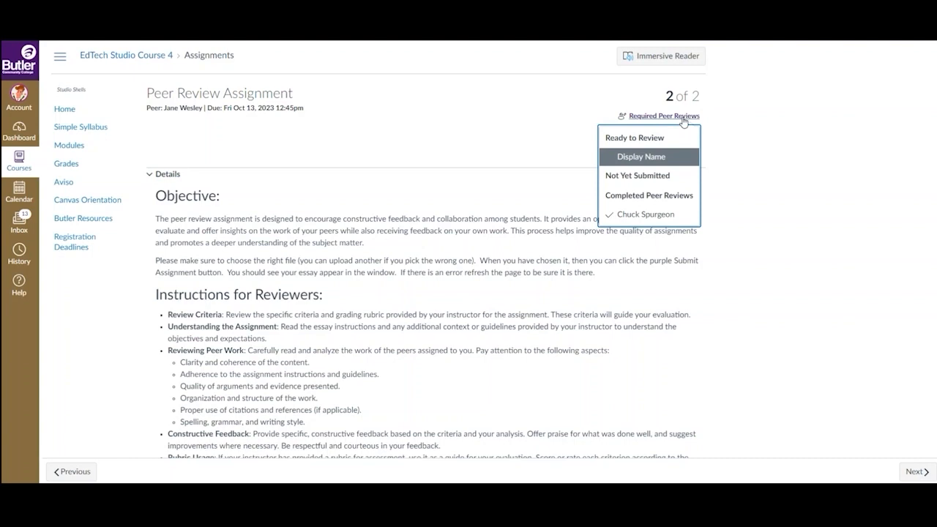
click(18, 132)
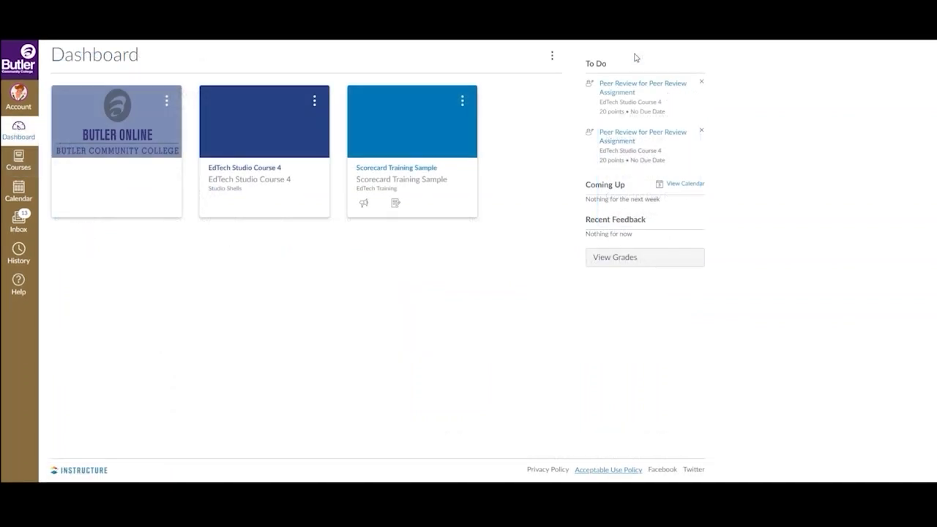
mouse_move(635, 92)
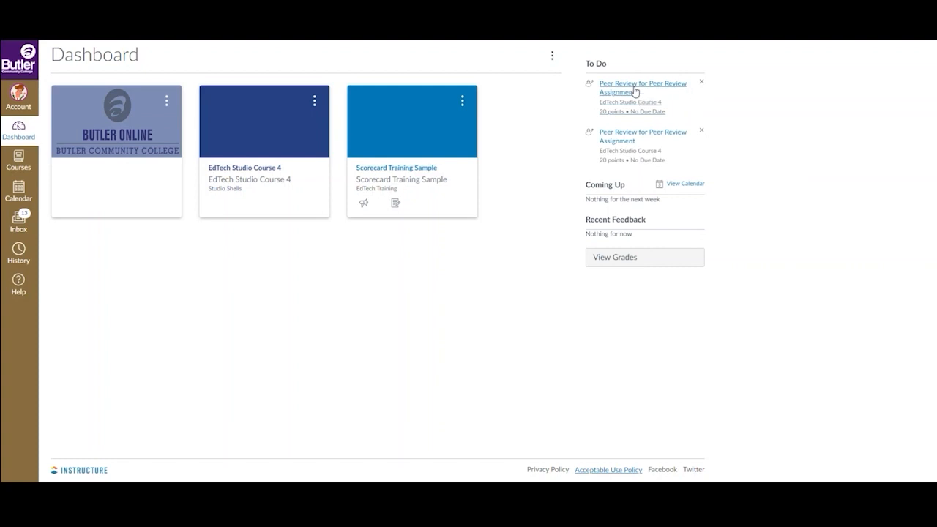
Step: Open the pending peer review from To Do and preview the Technology essay submission
click(641, 82)
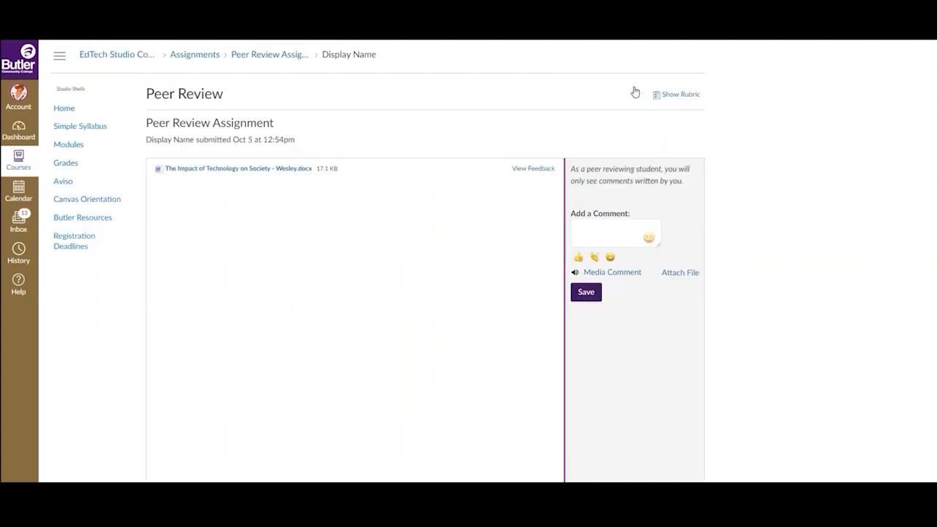
mouse_move(626, 97)
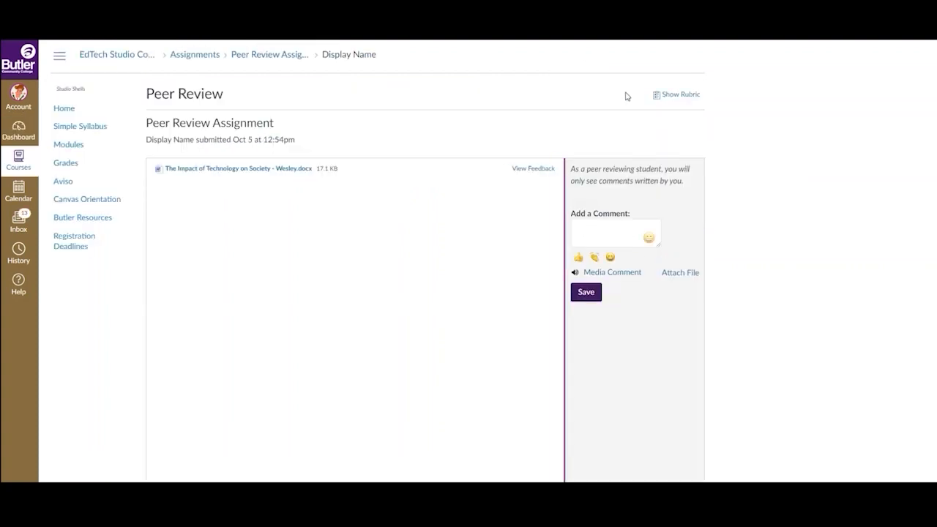
scroll(down, 3)
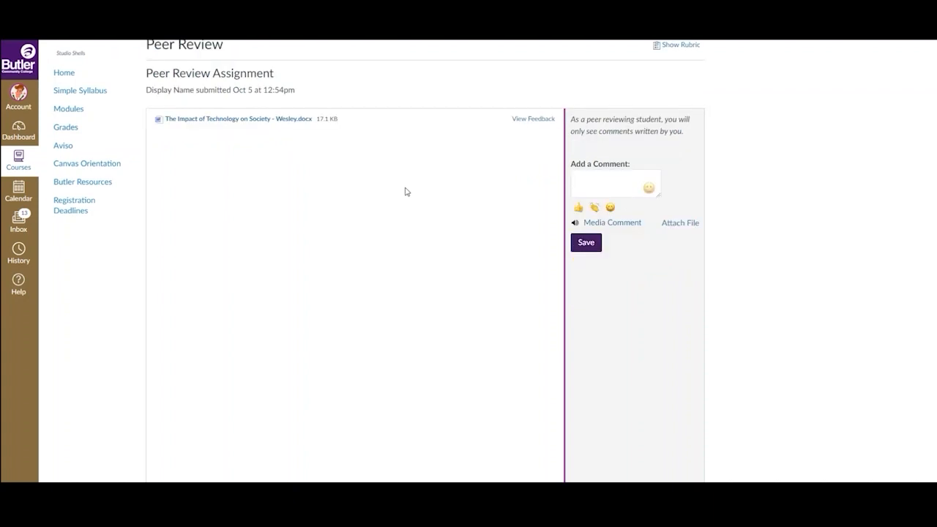
mouse_move(532, 118)
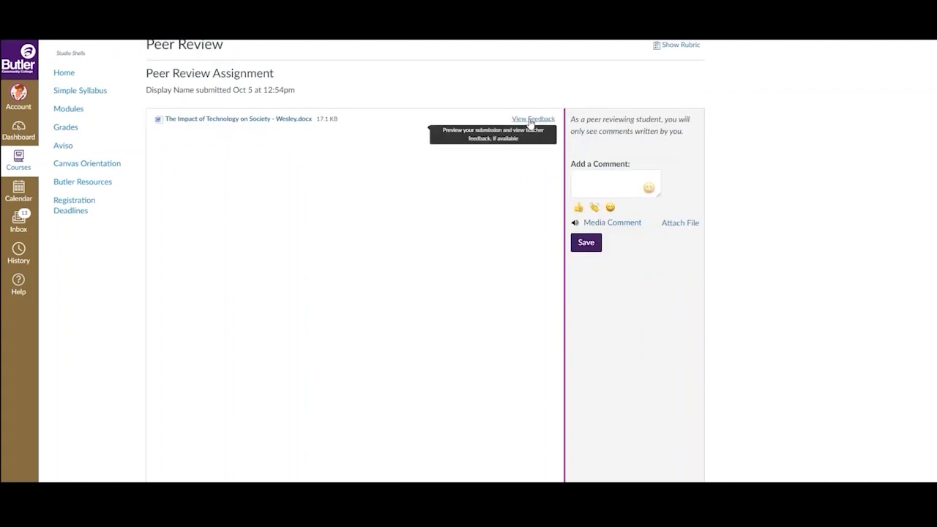
click(533, 118)
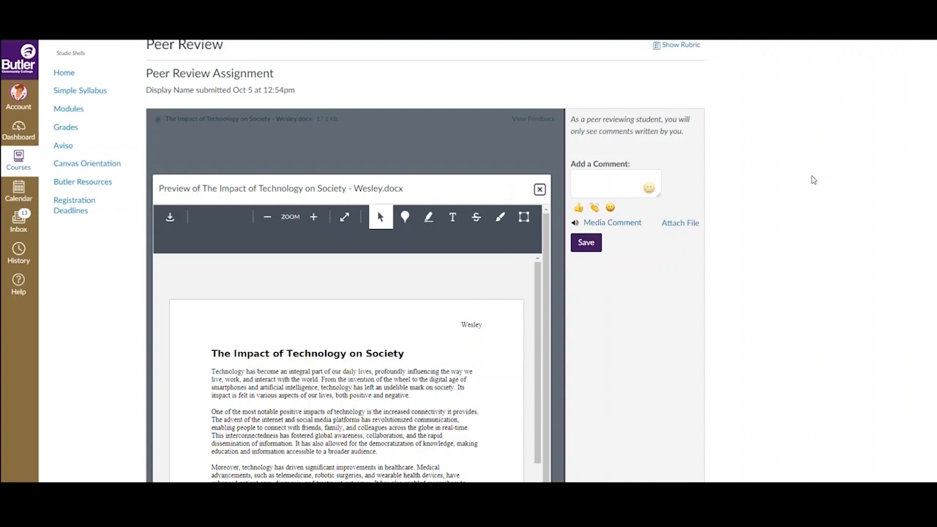
scroll(down, 3)
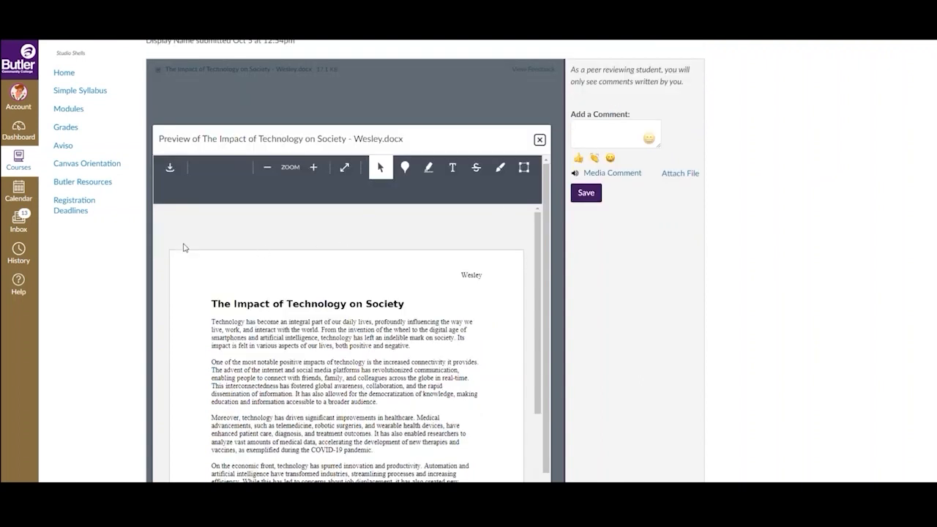
Step: Save the comment 'I love this topic! Very interesting!' on the peer's submission
click(608, 134)
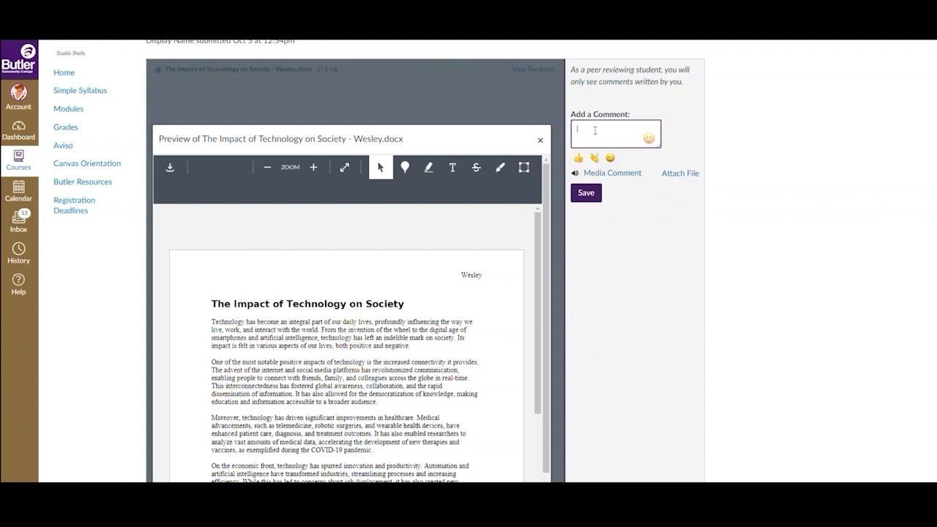
text(I love this topic! Very interesting!)
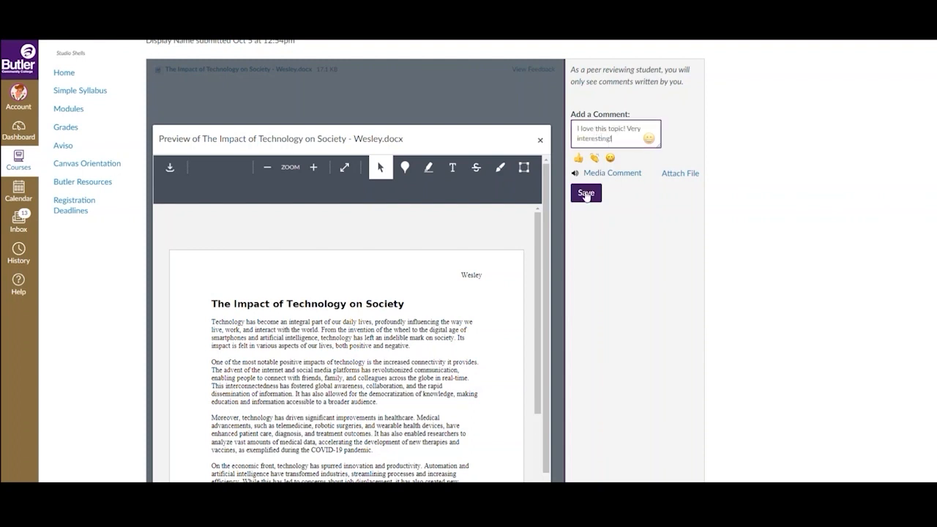
click(585, 193)
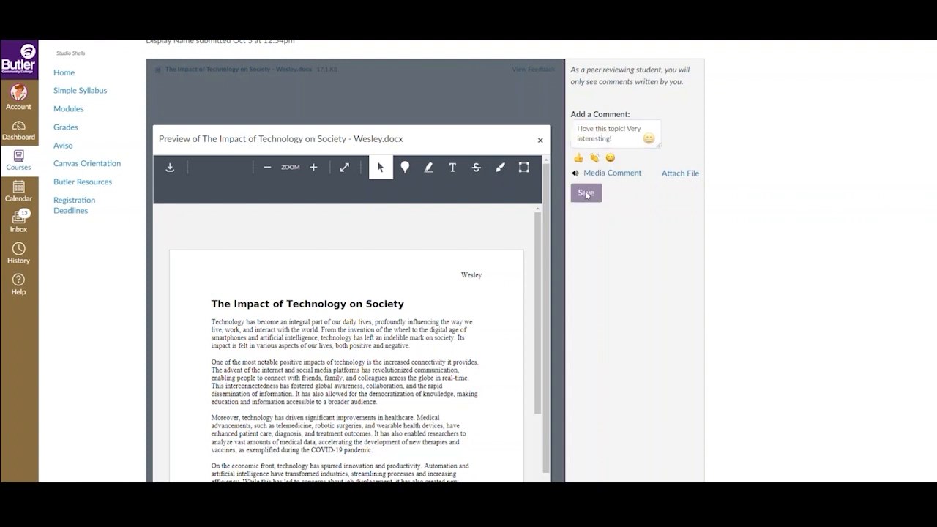
click(586, 193)
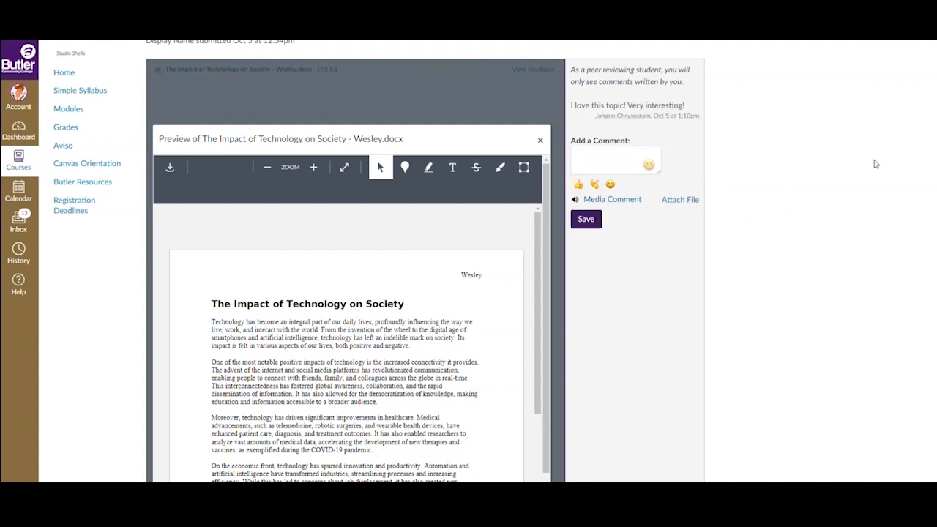
mouse_move(736, 164)
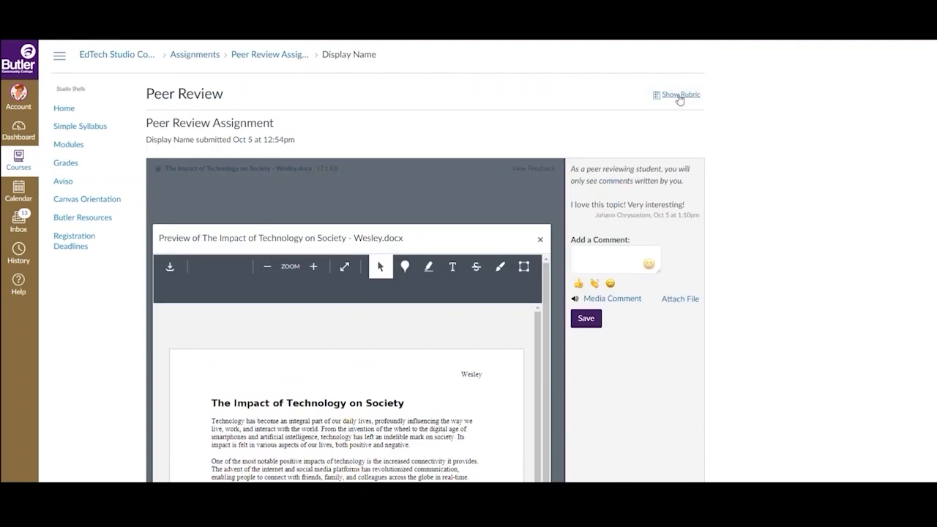
Step: Show the rubric and rate three criteria for The Impact of Technology on Society
click(678, 93)
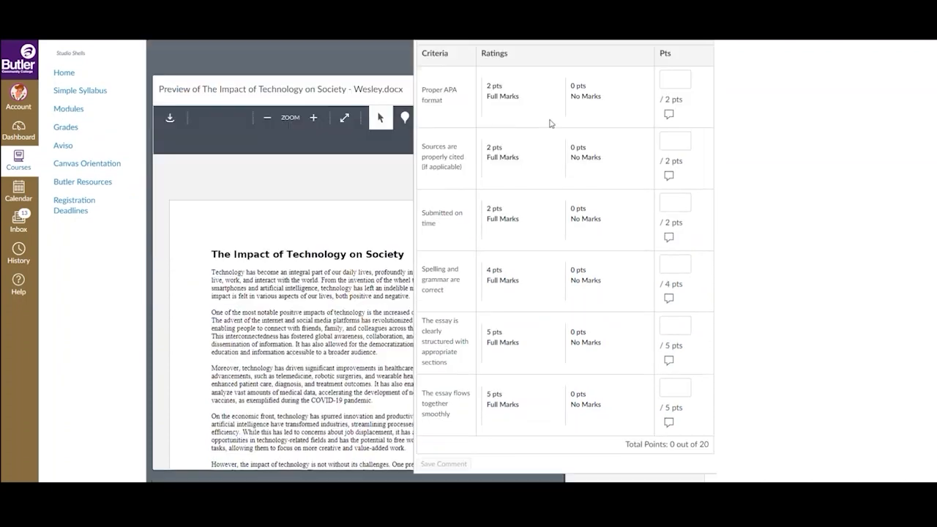
click(521, 214)
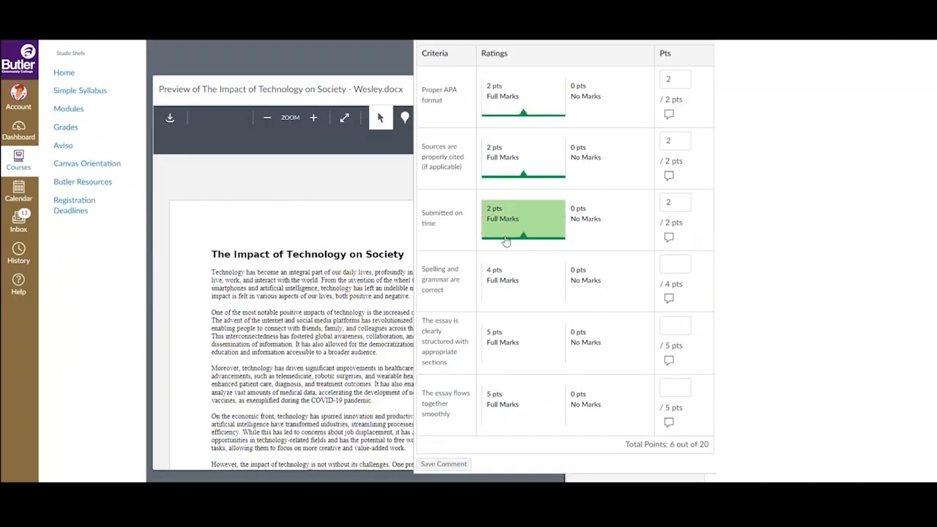
click(522, 343)
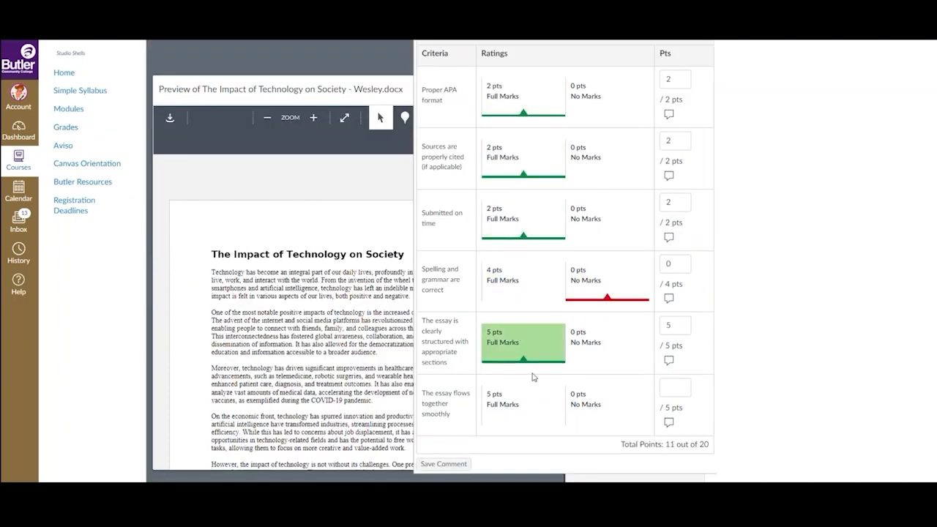
click(521, 404)
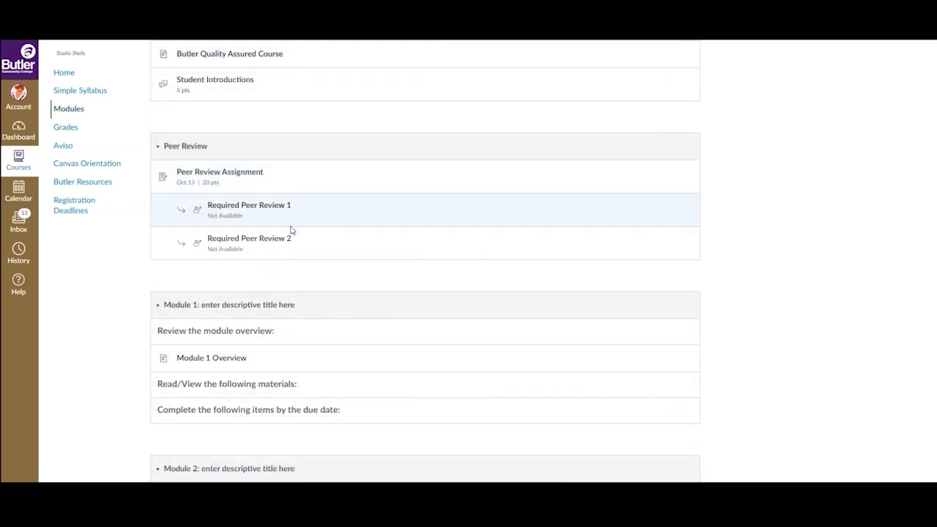
mouse_move(251, 211)
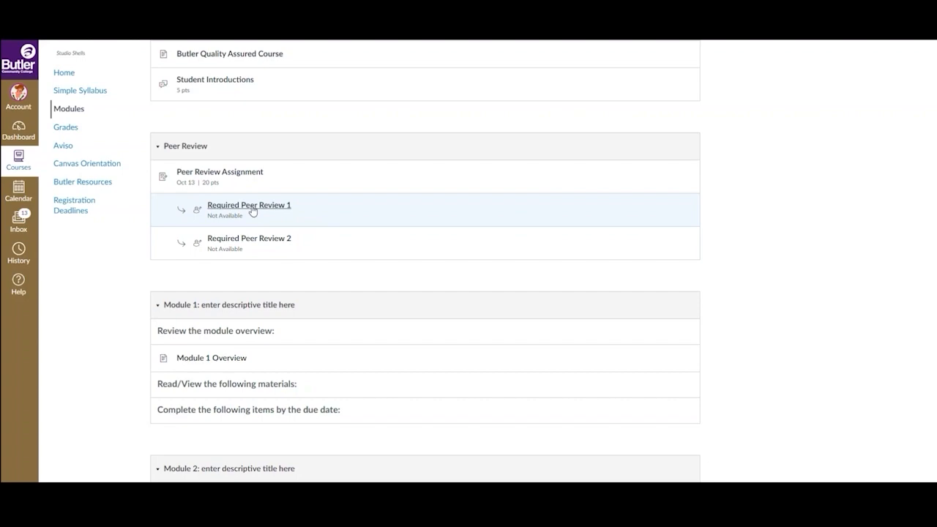
Step: Award Full Marks on the essay-flow criterion for 20 of 20 and submit the review
click(249, 205)
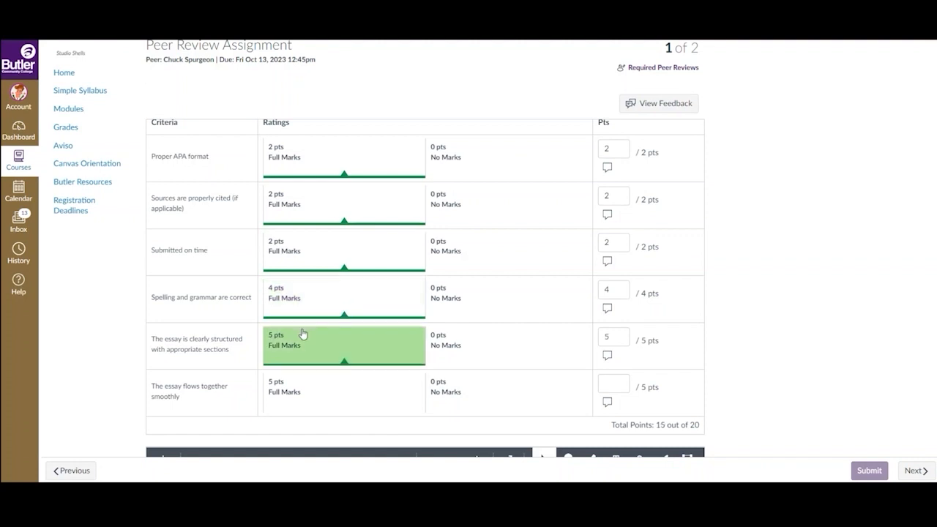
click(344, 393)
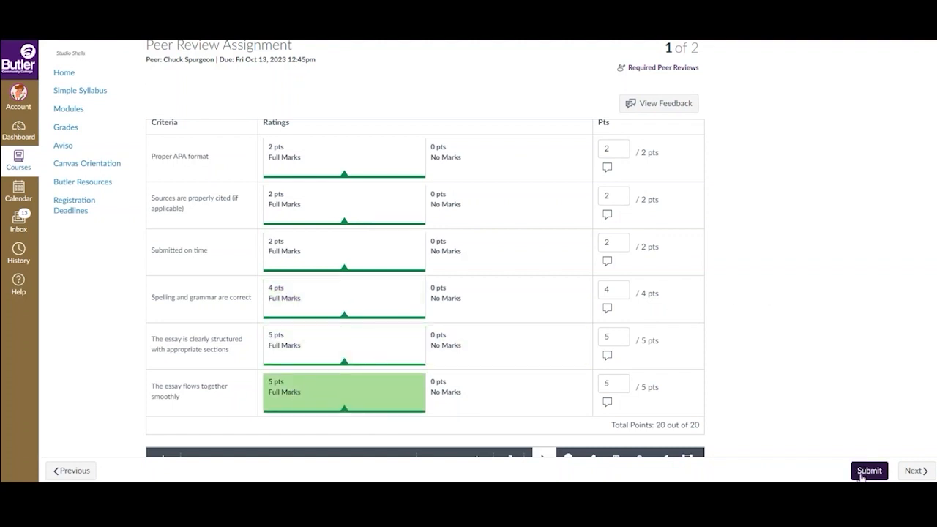
click(869, 471)
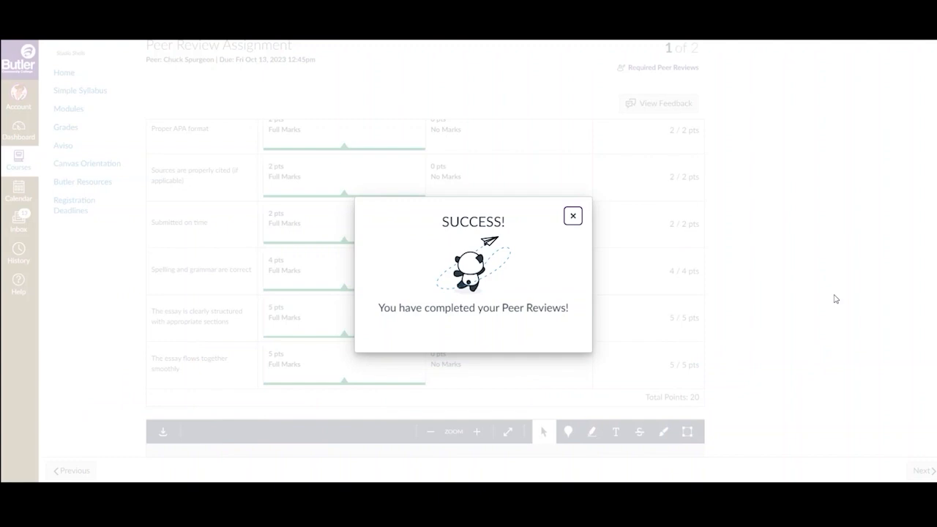
Step: Dismiss the Success message and return to the Dashboard
click(572, 215)
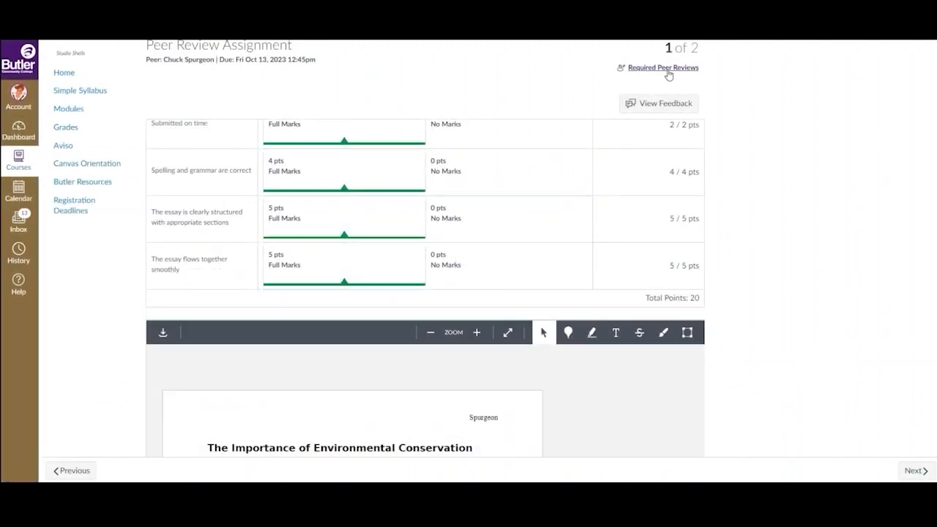
click(663, 67)
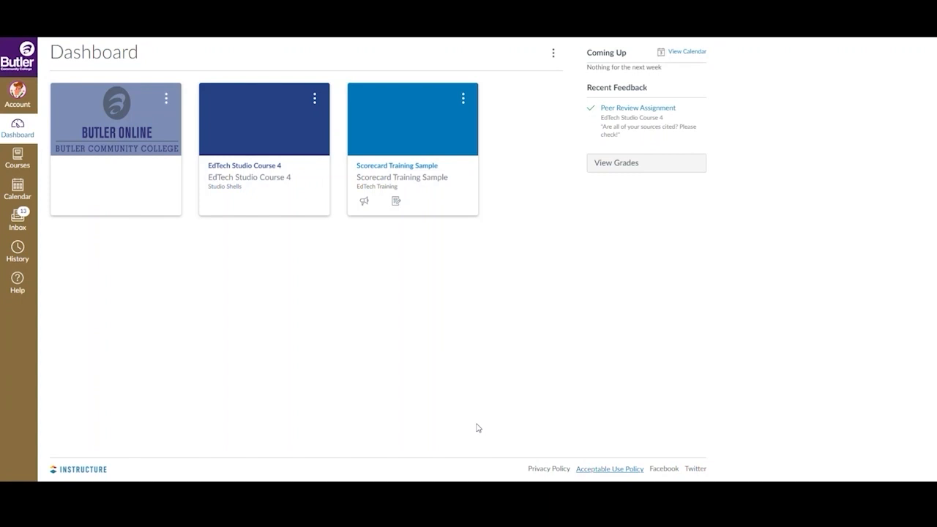
mouse_move(616, 152)
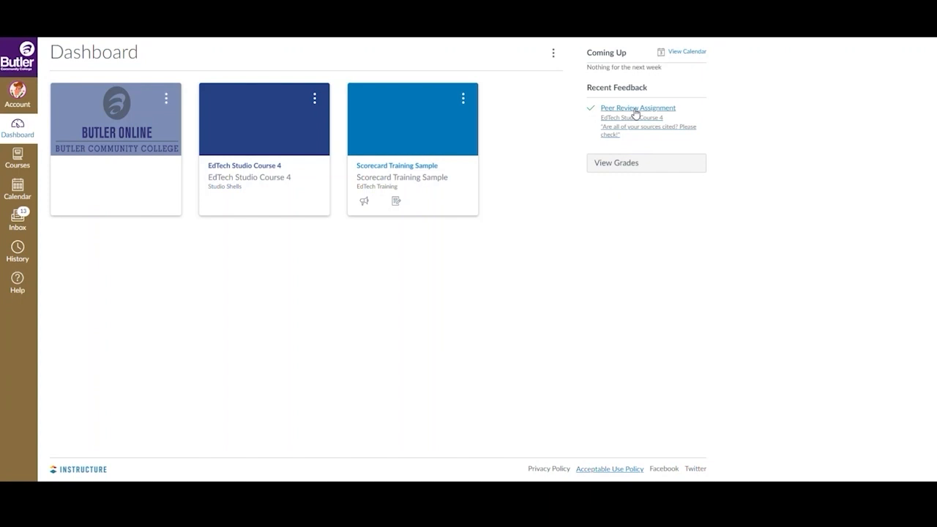
Step: View Attempt 1 feedback and annotations on The Importance of Education, then go to Modules
click(637, 108)
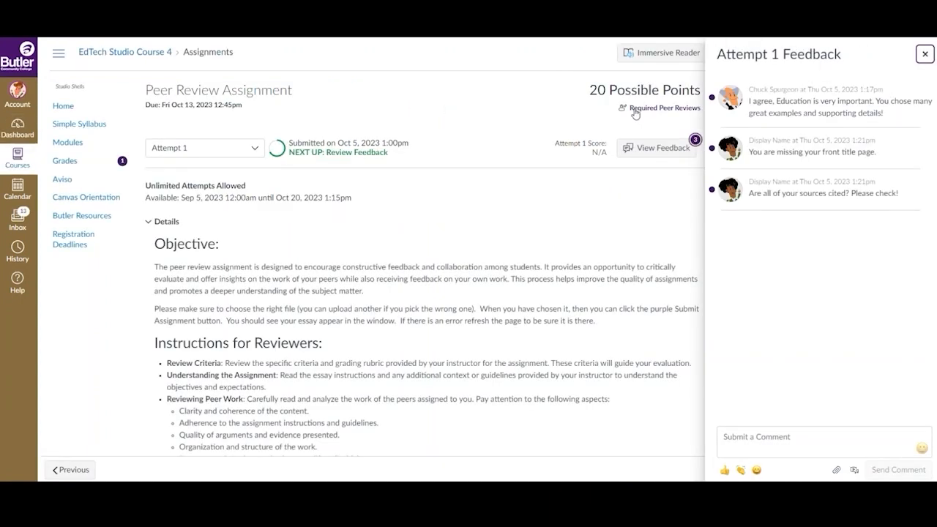
scroll(down, 3)
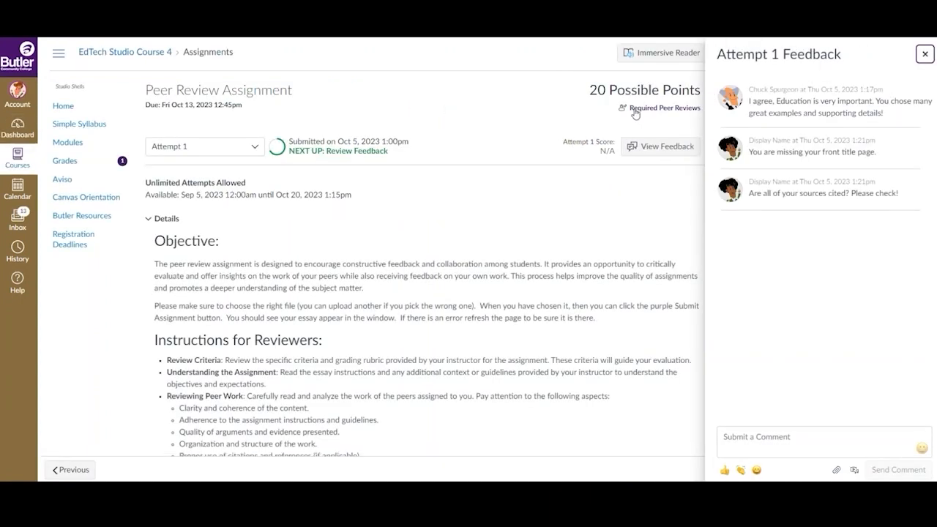
scroll(down, 3)
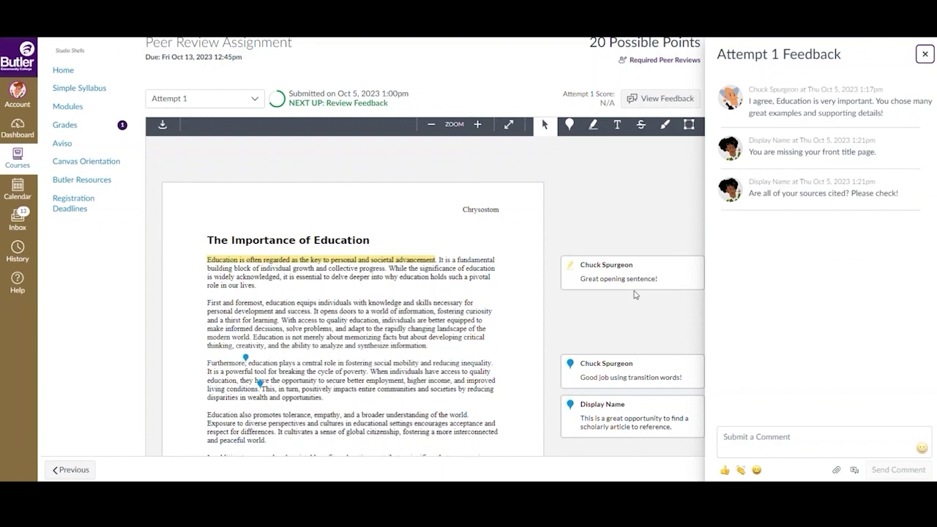
click(68, 105)
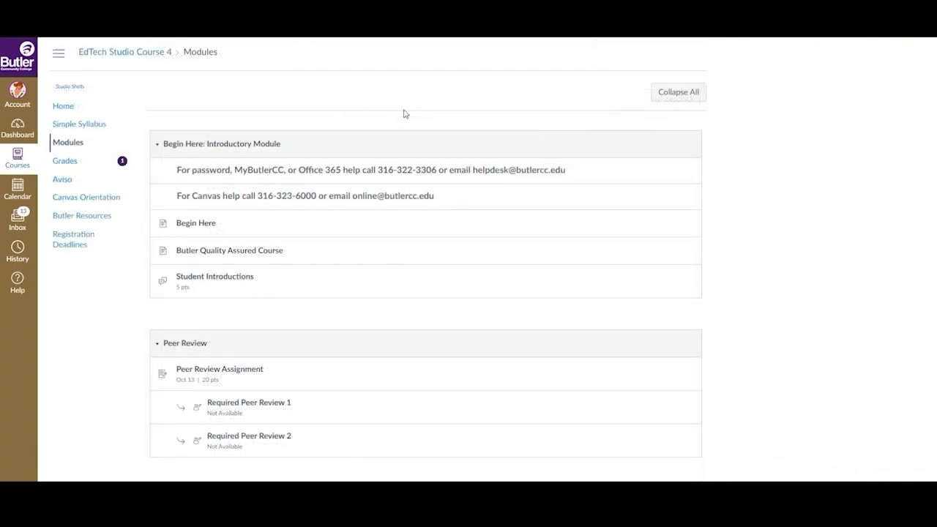
Step: Show the first peer reviewer's rubric assessment for the Peer Review Assignment
scroll(down, 3)
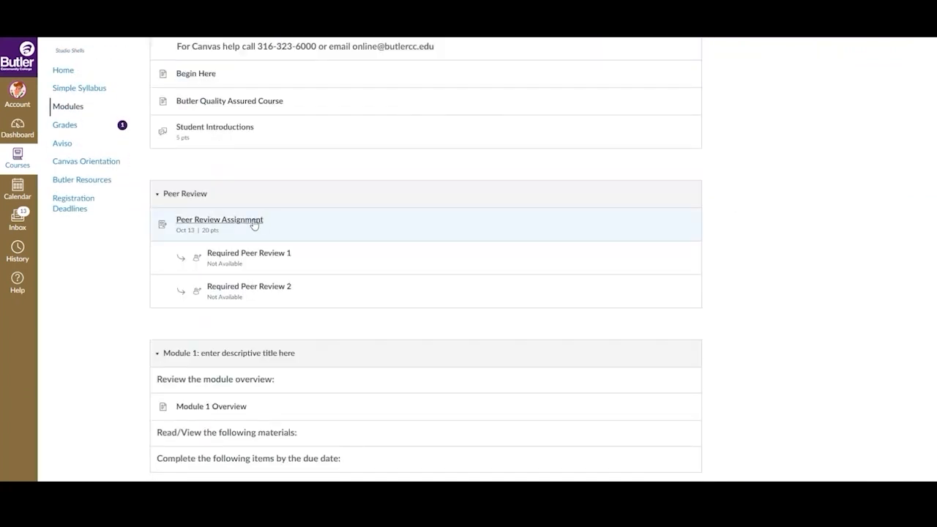
click(219, 220)
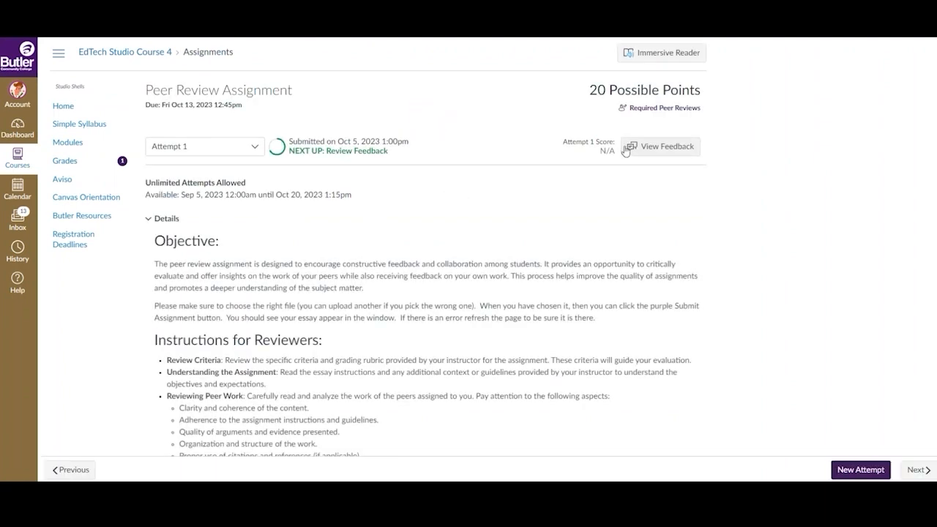
click(659, 146)
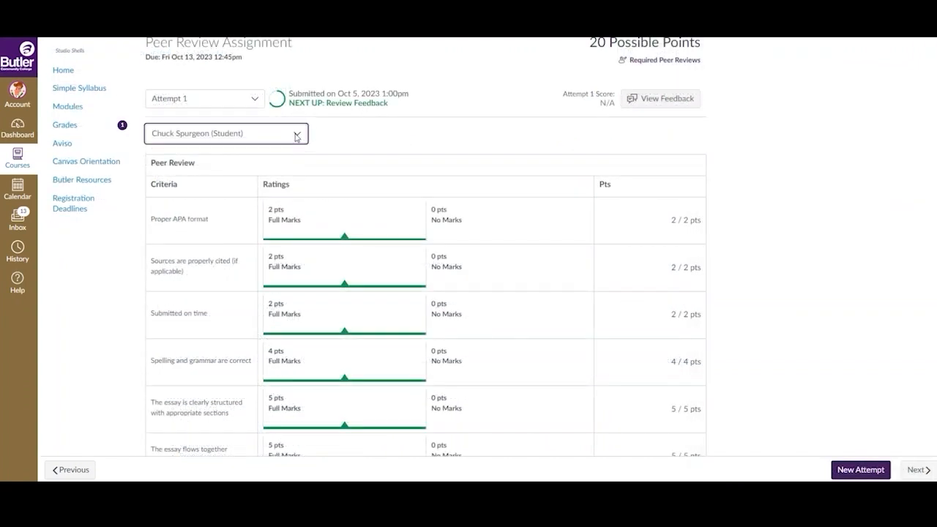
Step: Switch to the second reviewer's rubric scores, view the annotated essay, then return Home
click(225, 133)
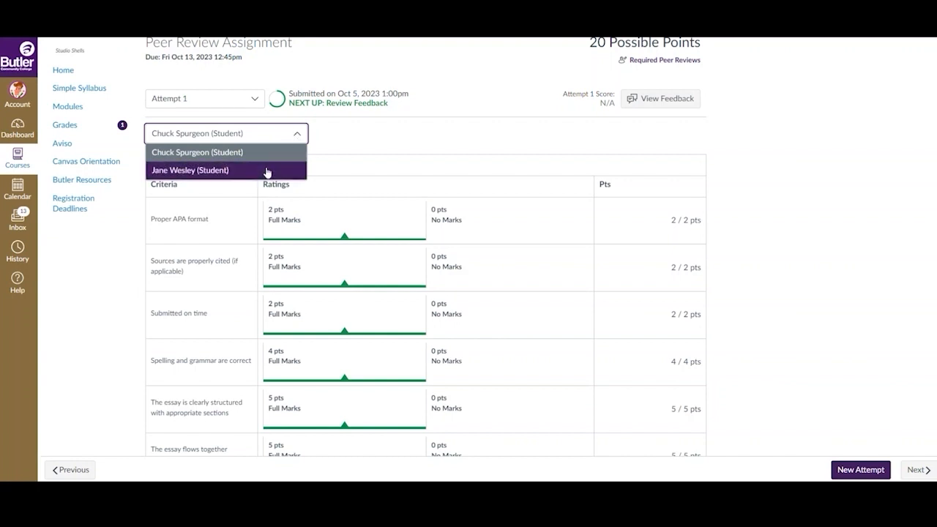
click(191, 170)
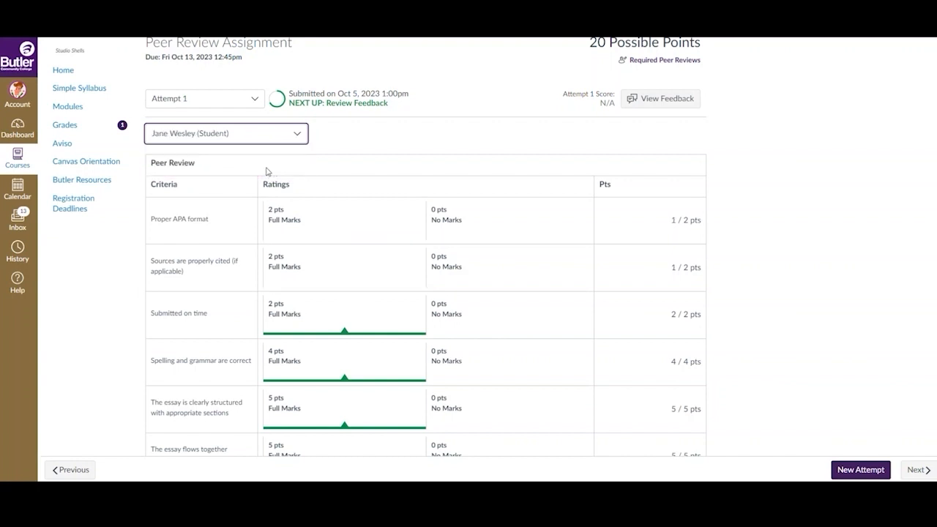
mouse_move(333, 149)
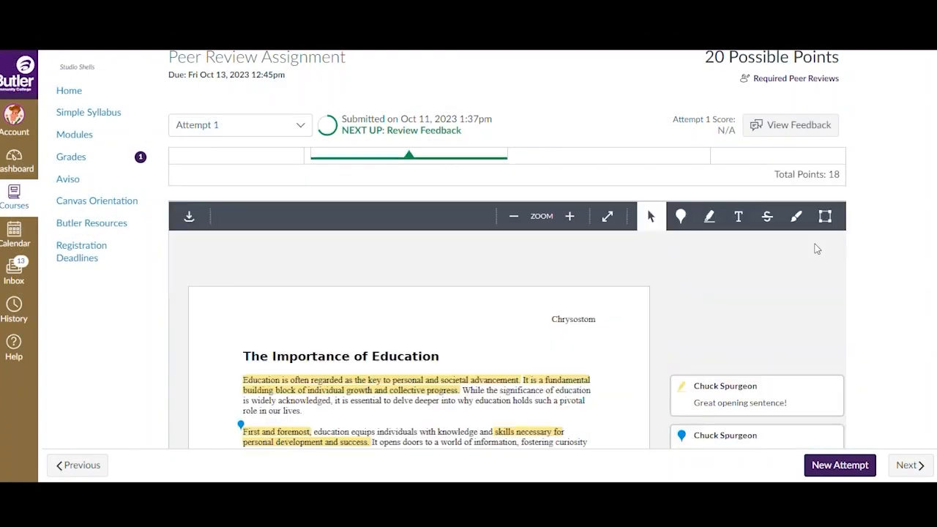
scroll(down, 3)
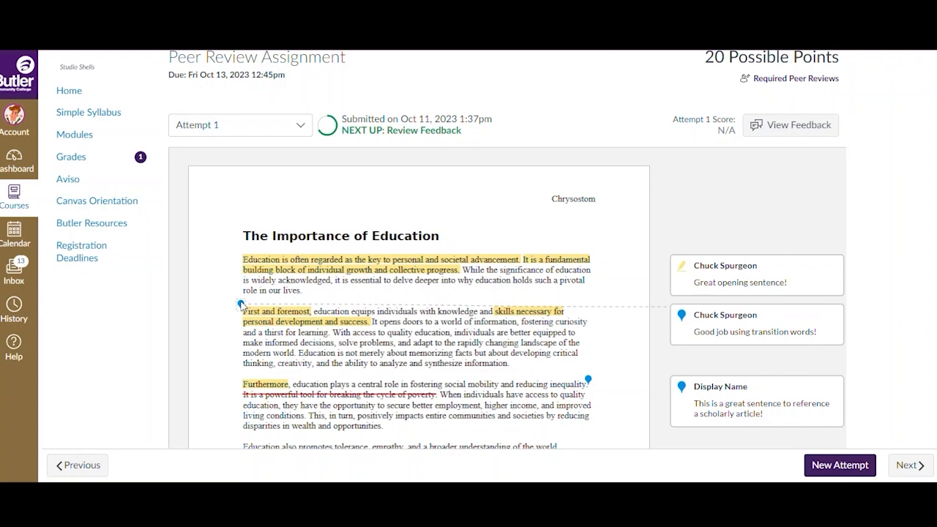
click(69, 91)
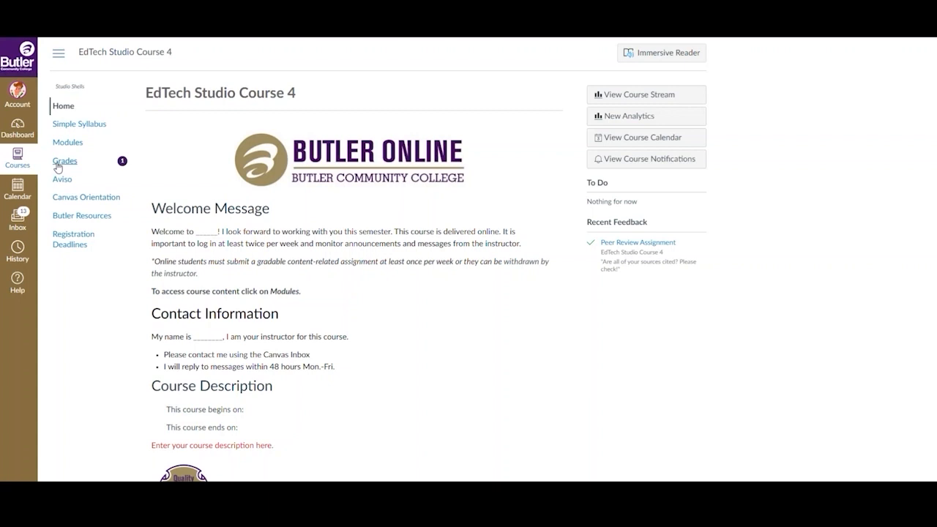
click(64, 161)
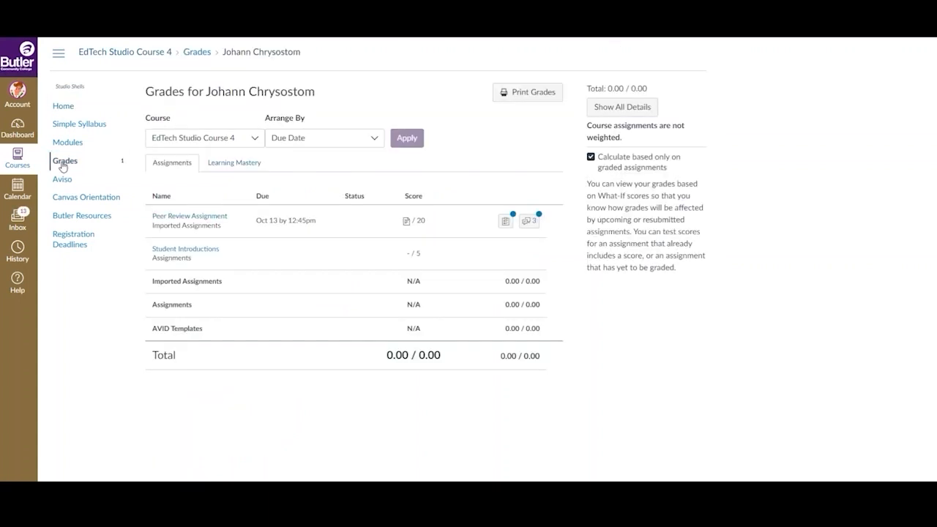
mouse_move(535, 227)
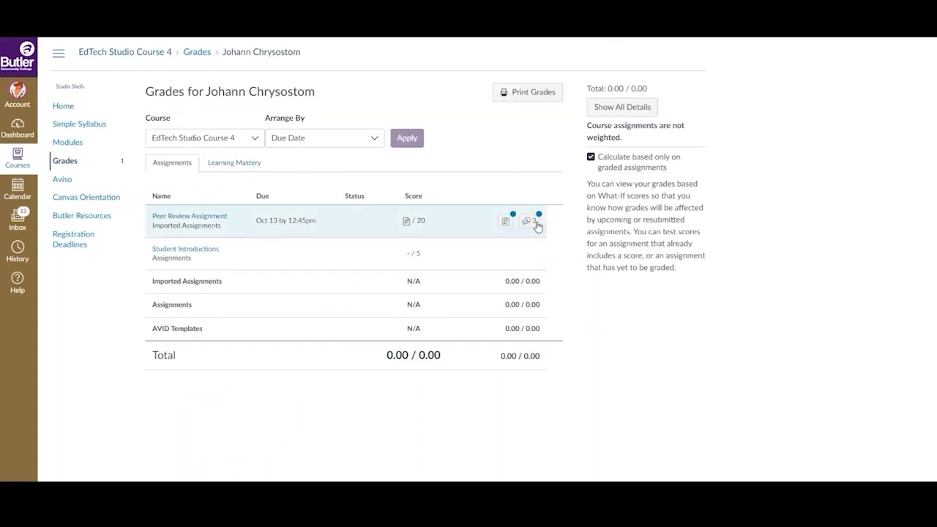
click(530, 220)
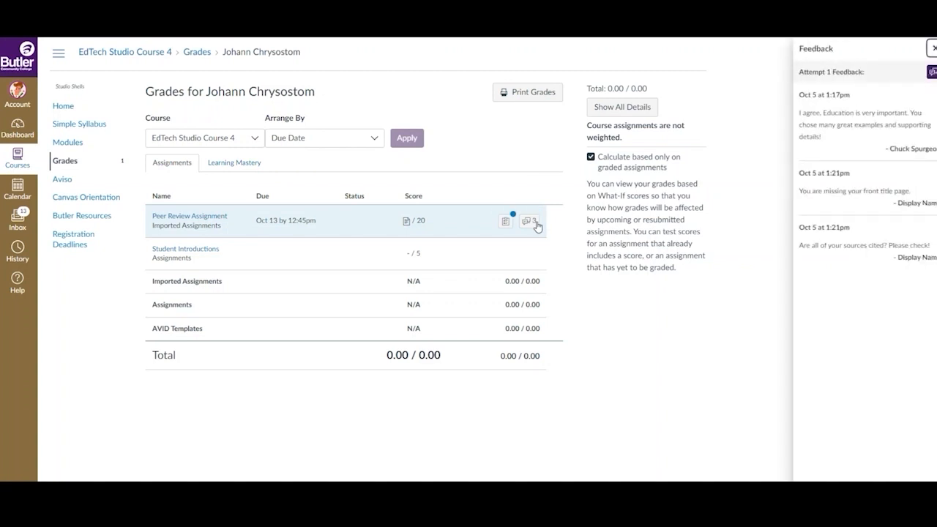
click(530, 221)
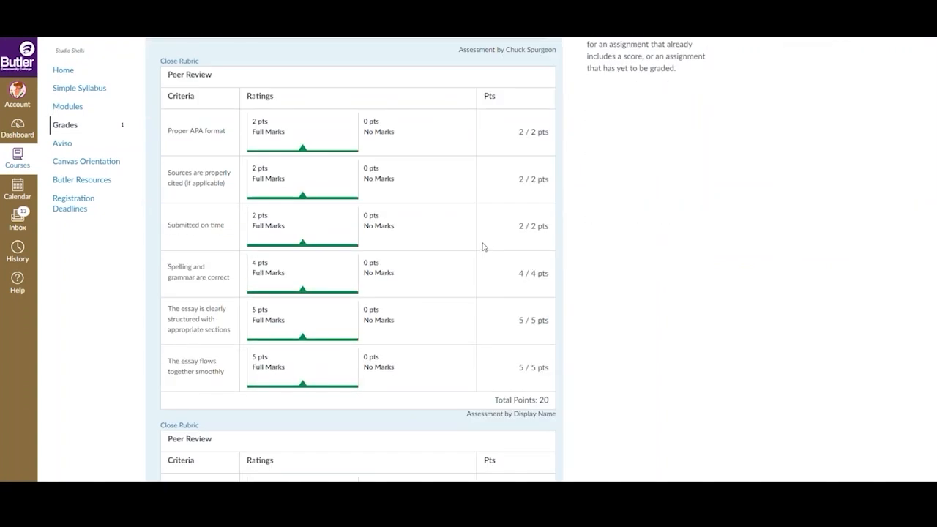